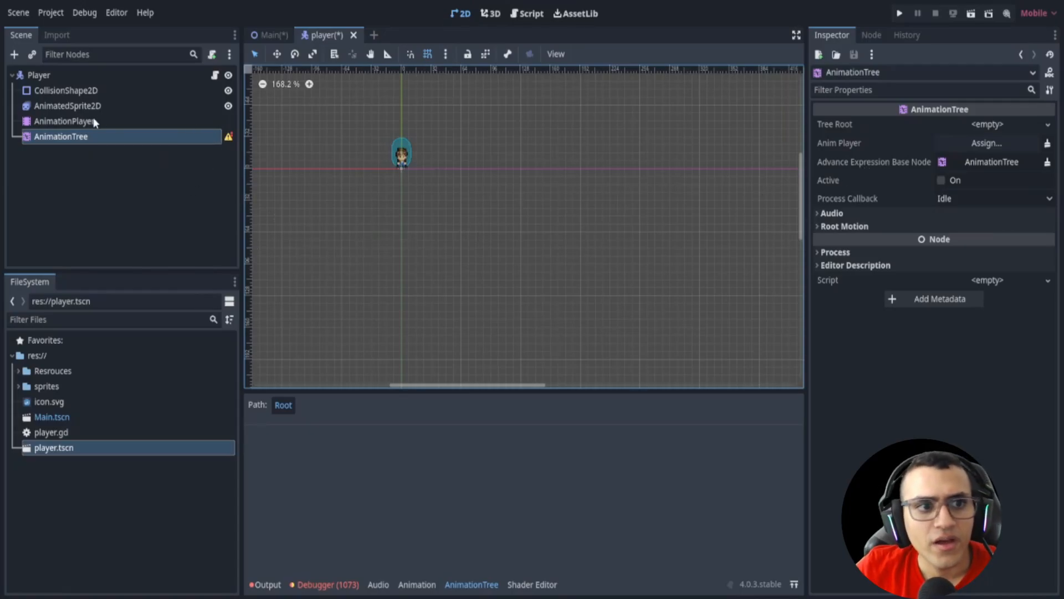
# Select AnimatedSprite2D to show its SpriteFrames with Idle and Walk animations per direction
pyautogui.click(63, 120)
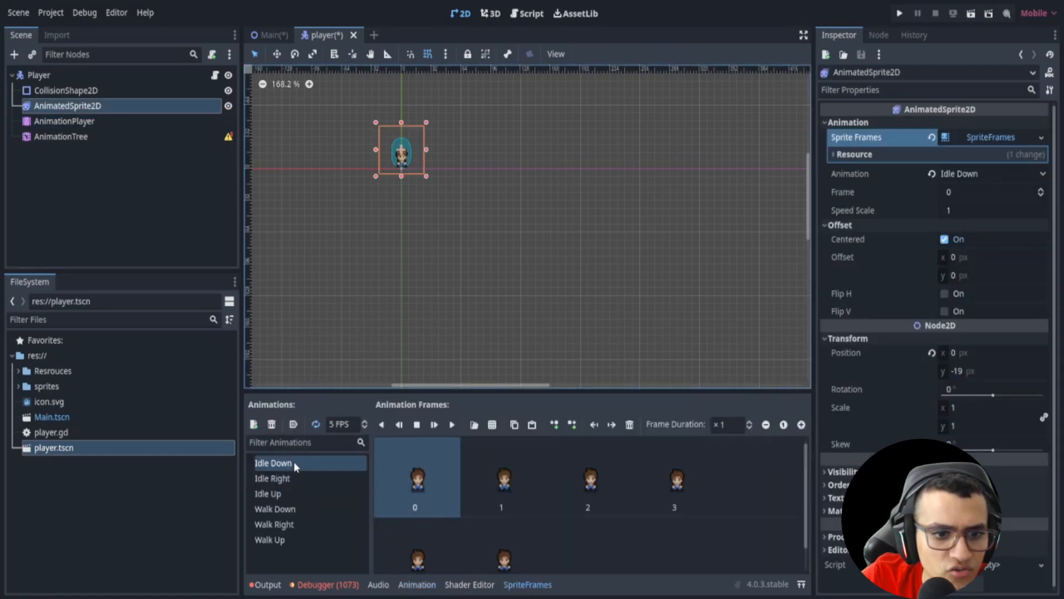
pyautogui.moveTo(275, 497)
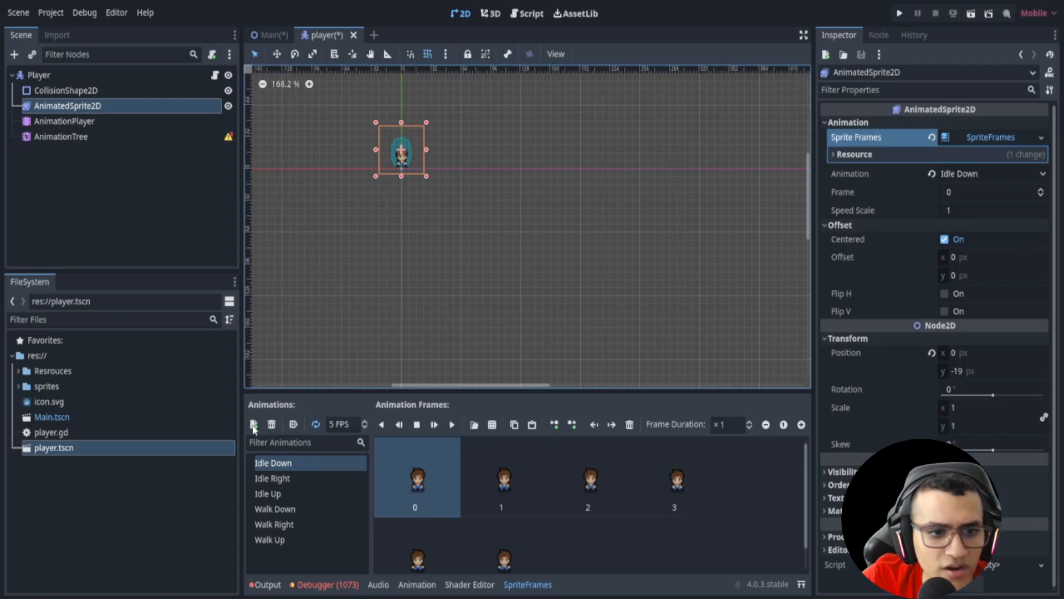
# Review the Idle Left and Idle Right animations and their flip_h key, then select AnimationTree
pyautogui.click(65, 120)
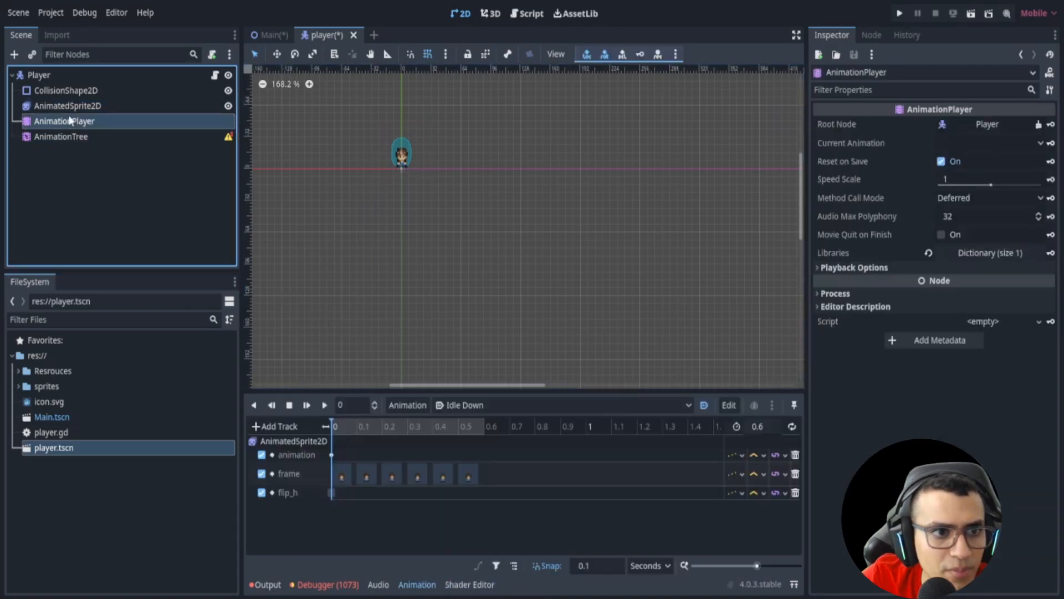
pyautogui.click(562, 404)
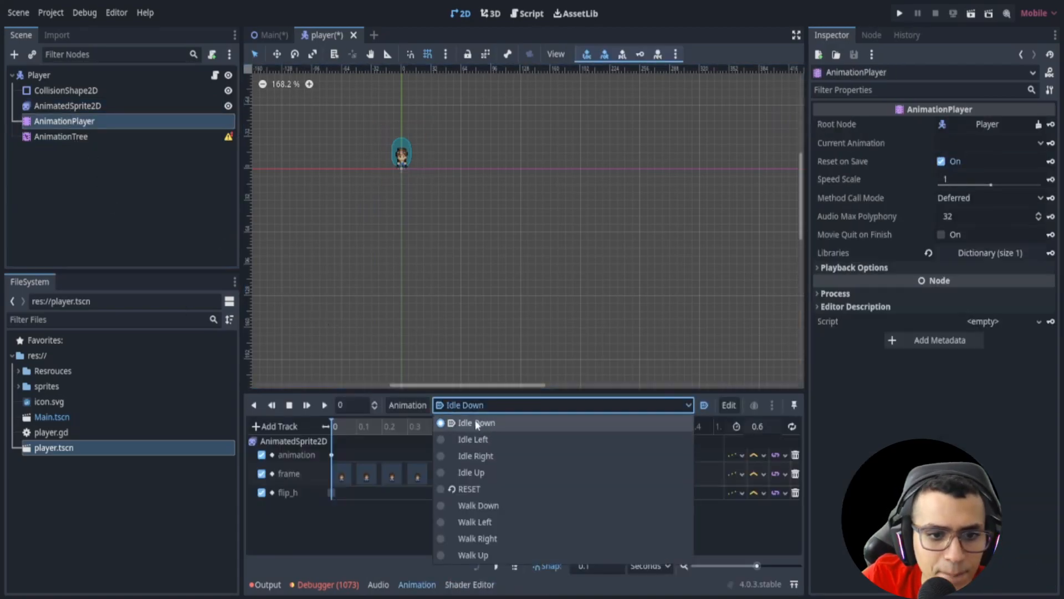
pyautogui.moveTo(489, 456)
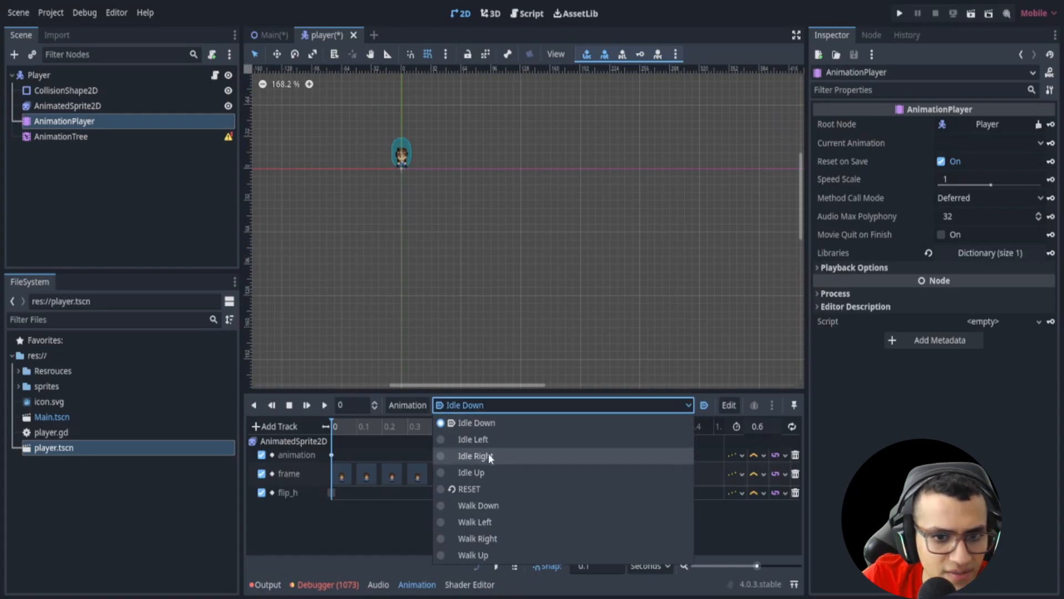
pyautogui.click(473, 439)
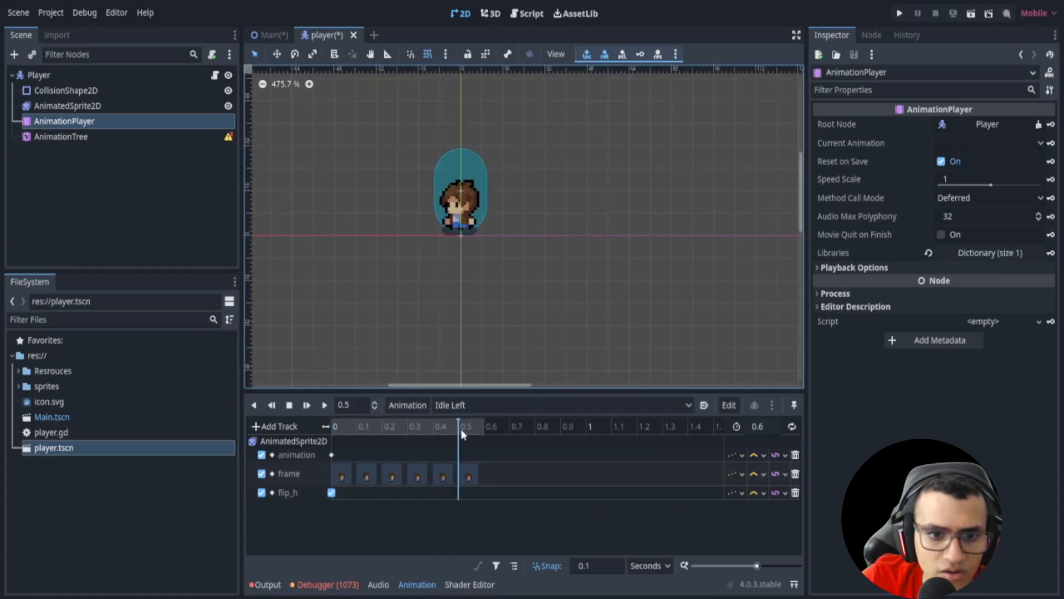
pyautogui.click(560, 405)
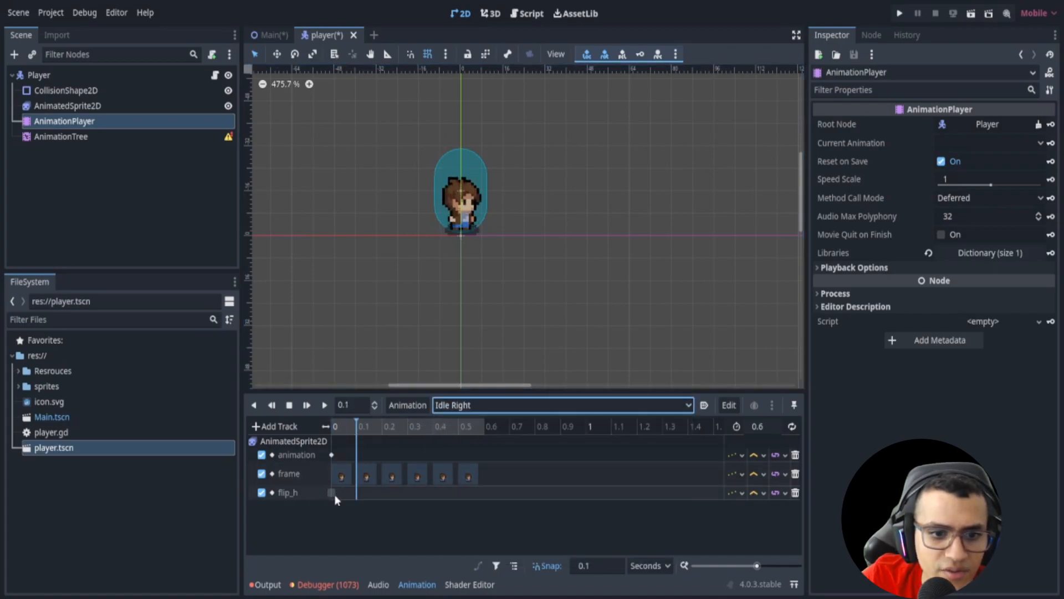
pyautogui.click(332, 492)
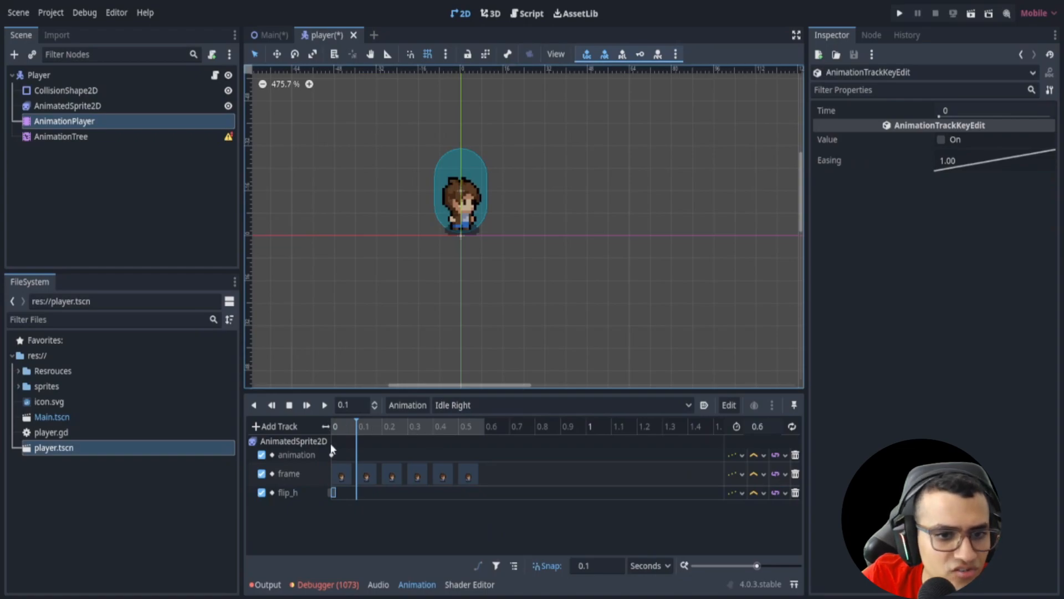
pyautogui.click(562, 405)
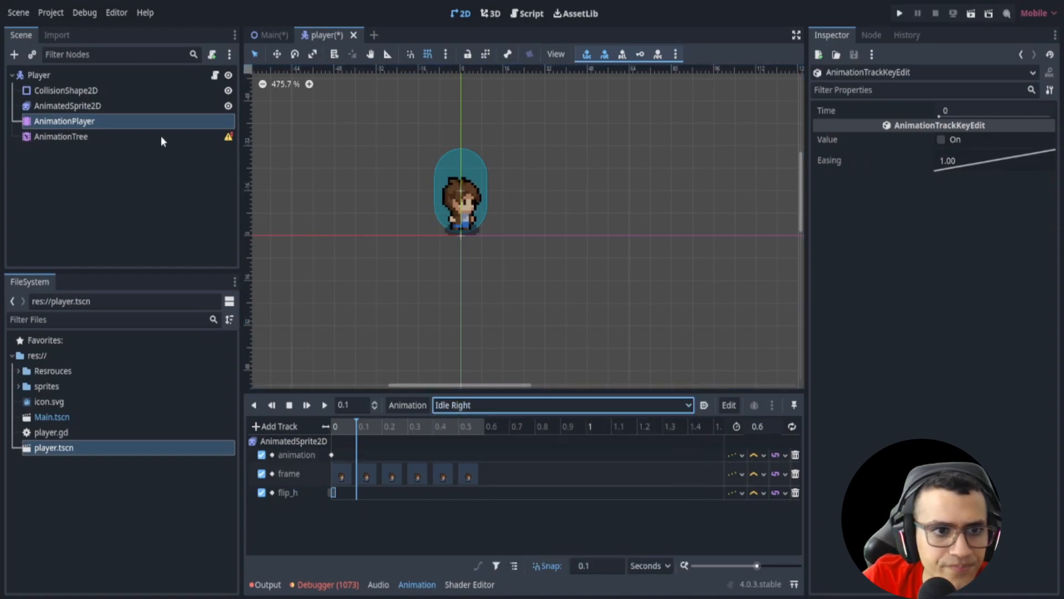
pyautogui.click(61, 137)
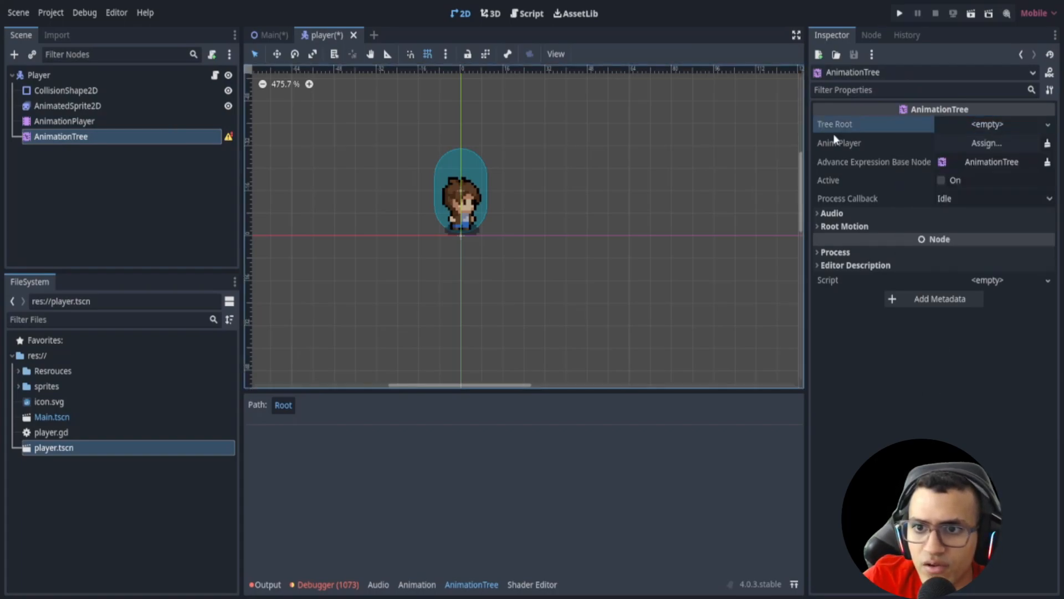
# Set Anim Player to AnimationPlayer and Tree Root to a new AnimationNodeStateMachine
pyautogui.click(986, 142)
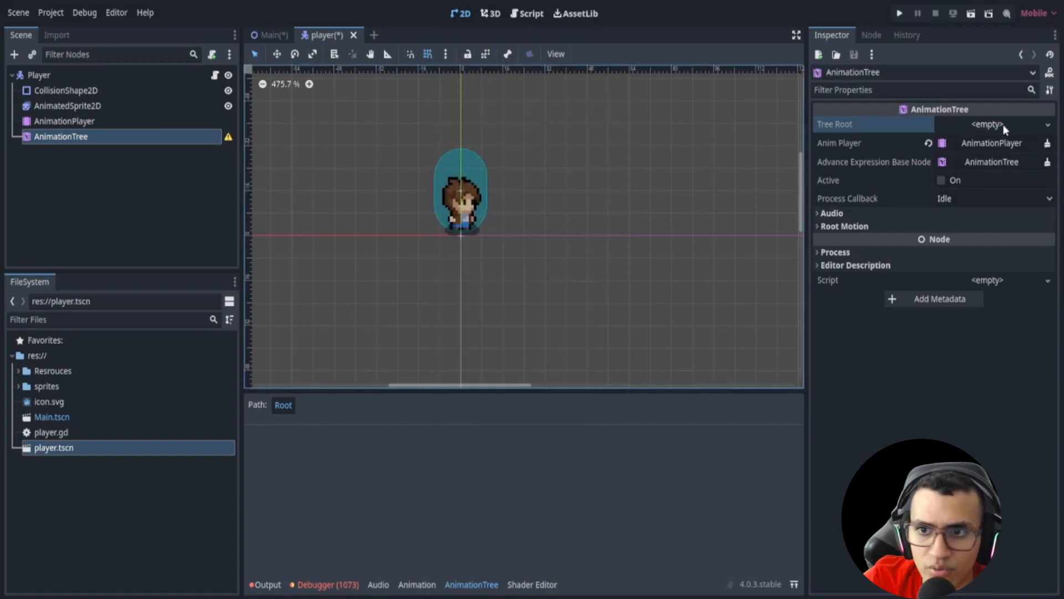
pyautogui.click(1006, 124)
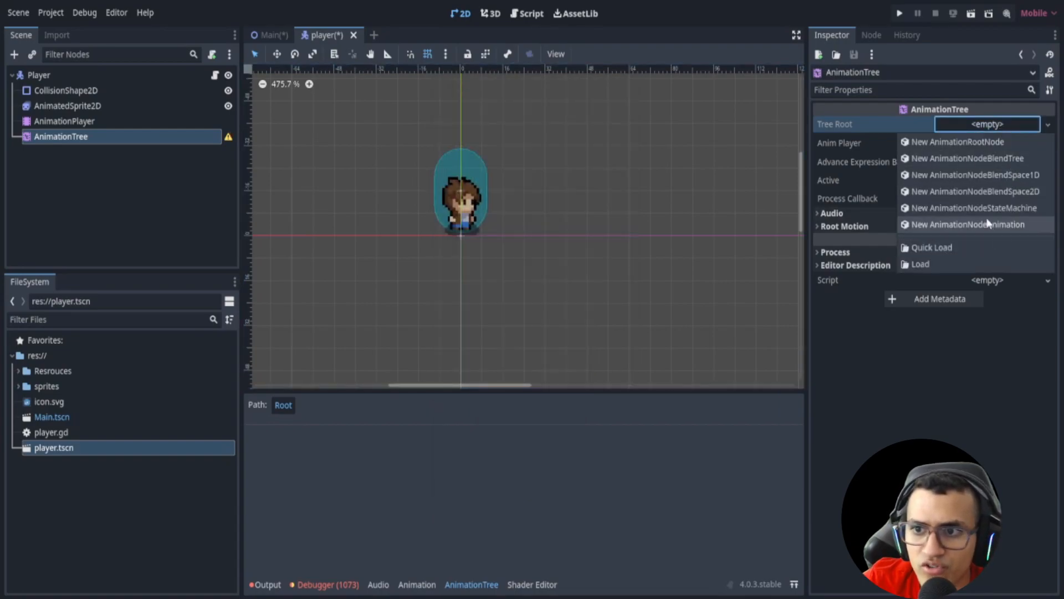
pyautogui.click(974, 208)
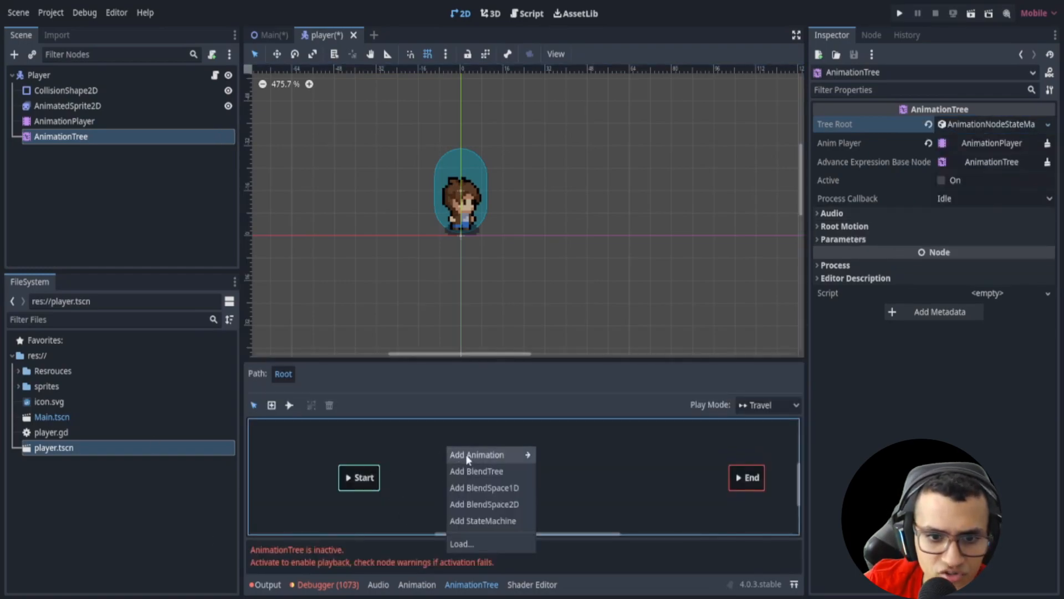
# Add two BlendSpace2D states to the graph and name them Idle and Walk
pyautogui.click(484, 503)
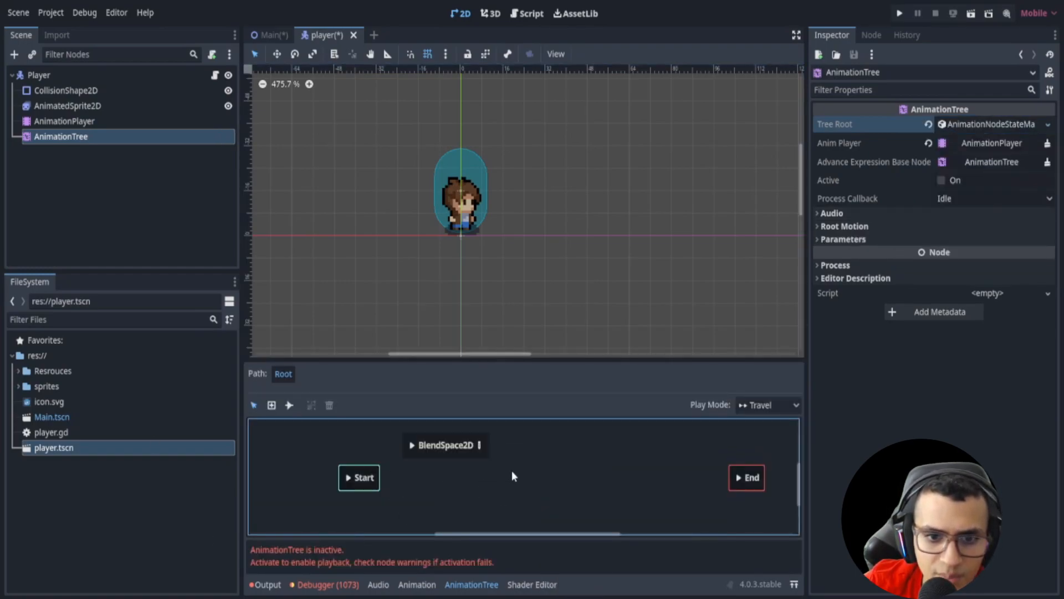
pyautogui.rightClick(513, 475)
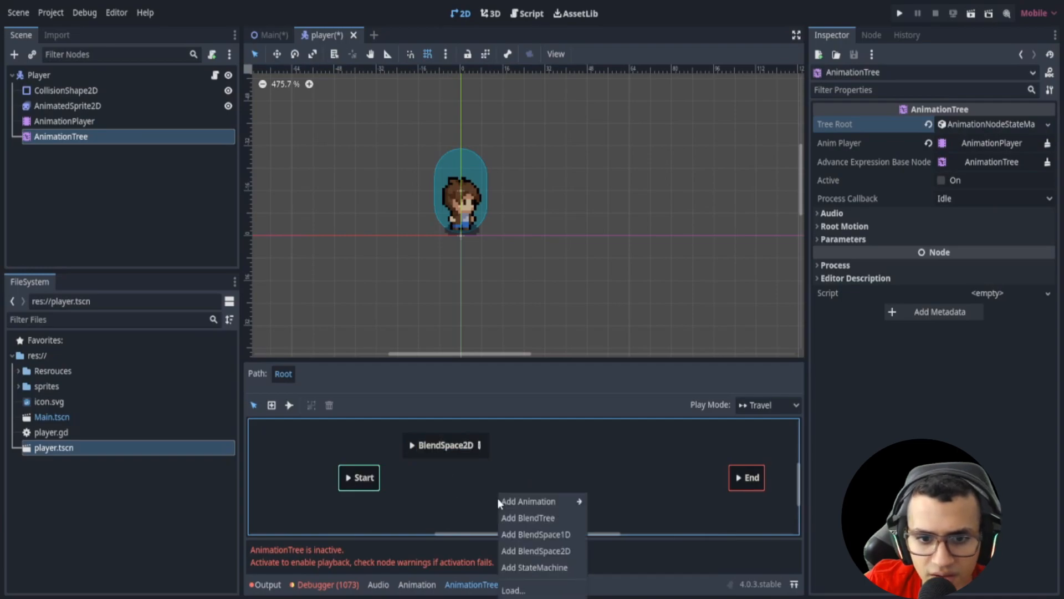
pyautogui.click(536, 551)
pyautogui.write('Idle')
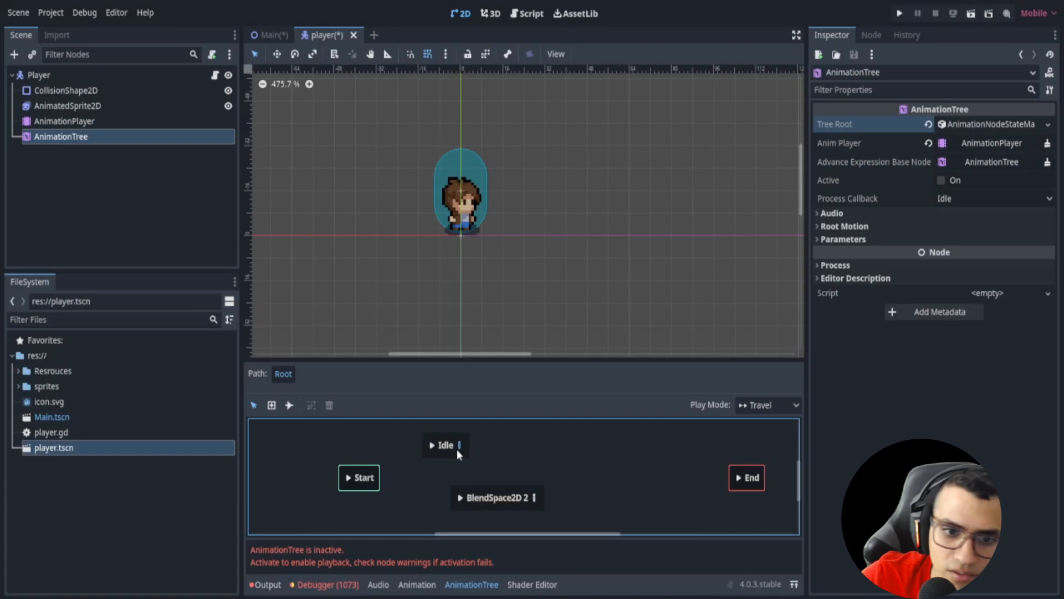
pyautogui.write('Walk')
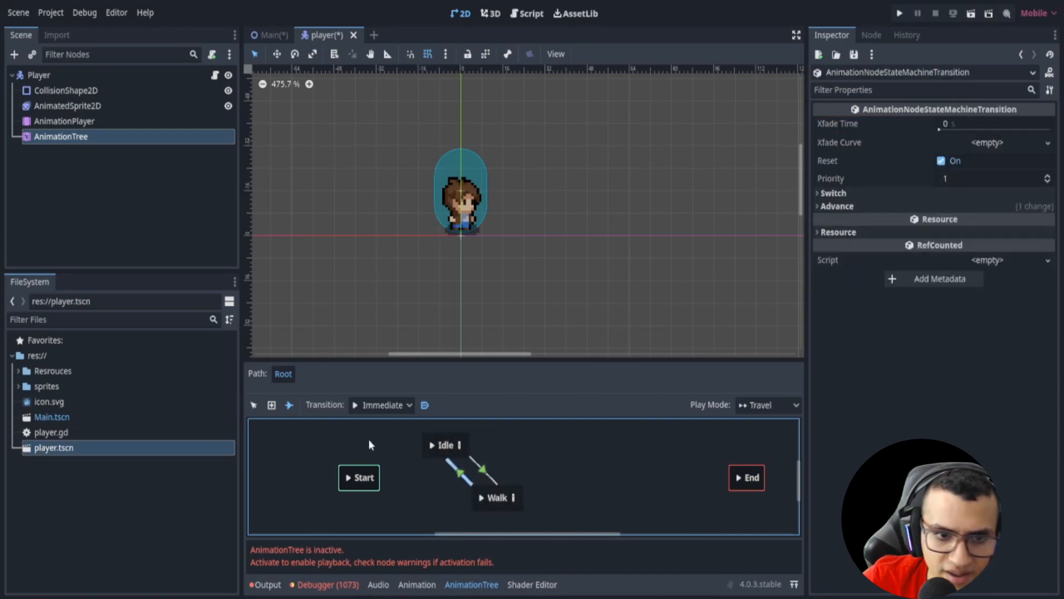
pyautogui.moveTo(323, 427)
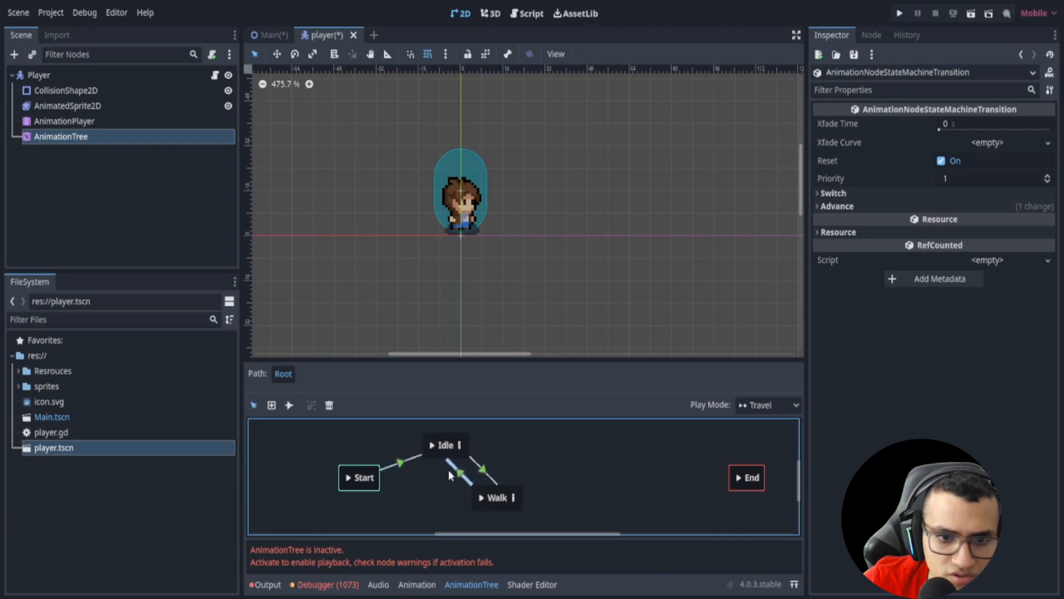
# Connect Idle and Walk with transitions and position Walk directly beneath Idle
pyautogui.click(838, 206)
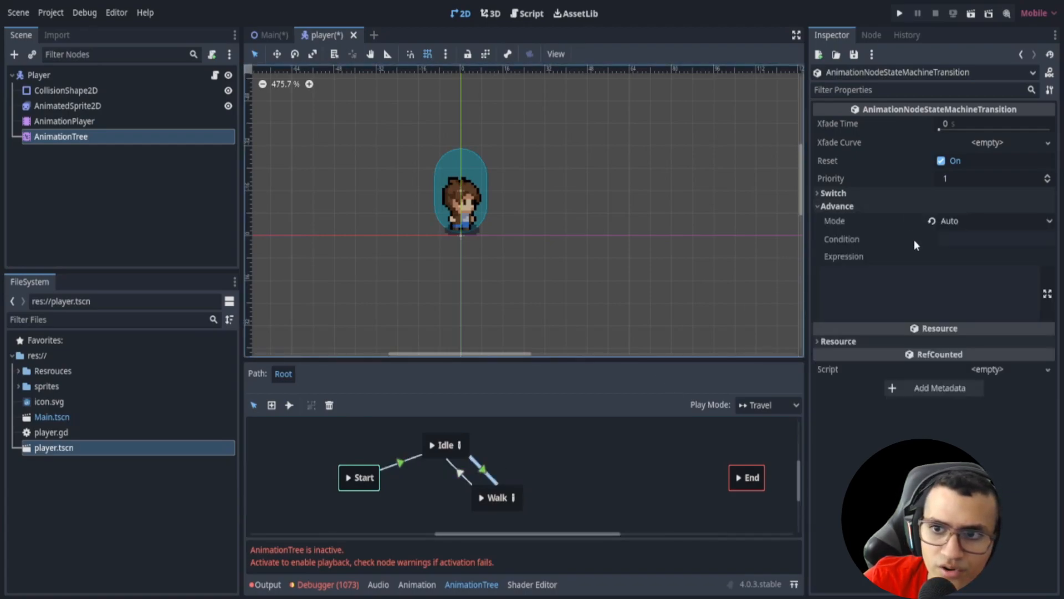
pyautogui.click(446, 445)
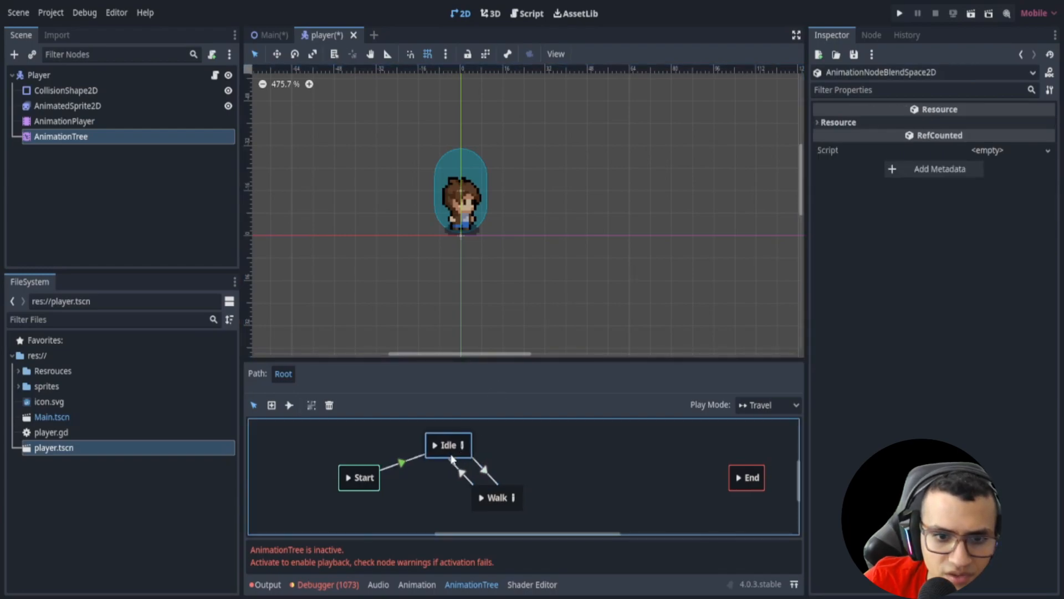
pyautogui.moveTo(448, 445); pyautogui.dragTo(494, 439)
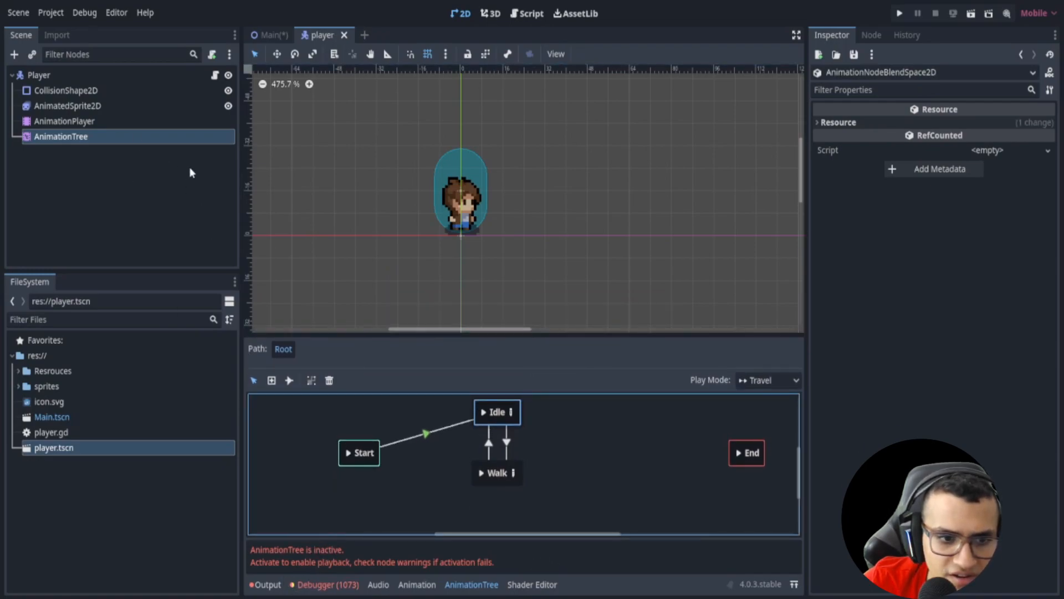
# Activate the tree and place Idle Left, Right, Up and Down at the Idle blend space's axis extremes
pyautogui.click(496, 412)
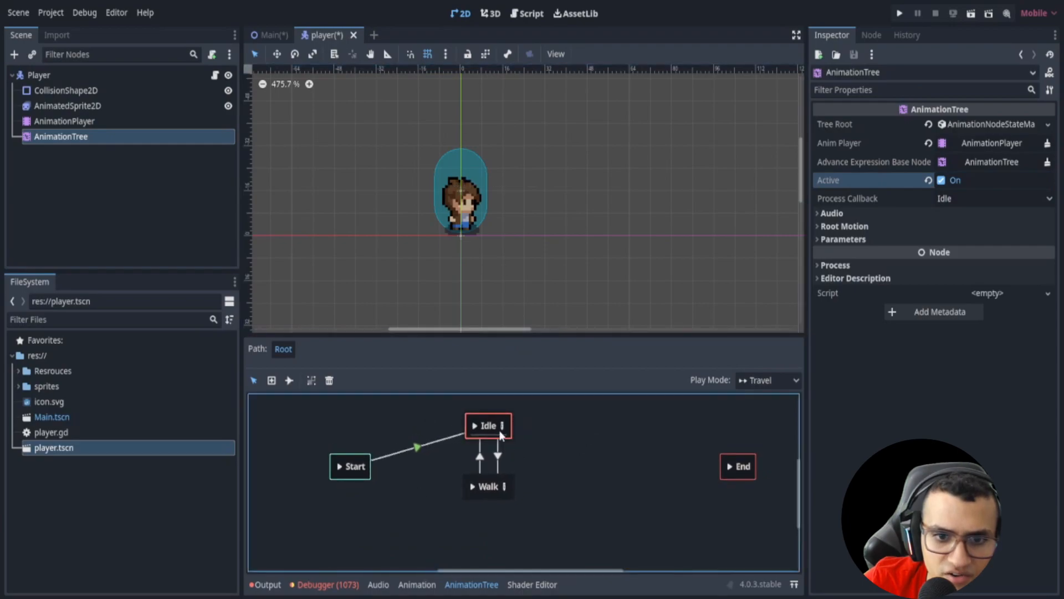
pyautogui.doubleClick(487, 425)
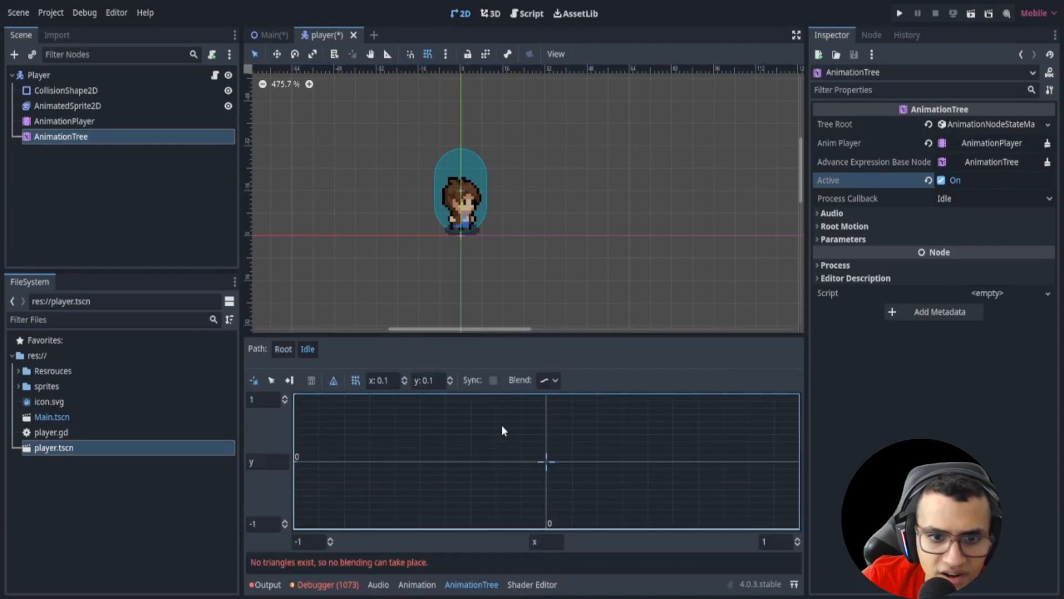
pyautogui.moveTo(455, 439)
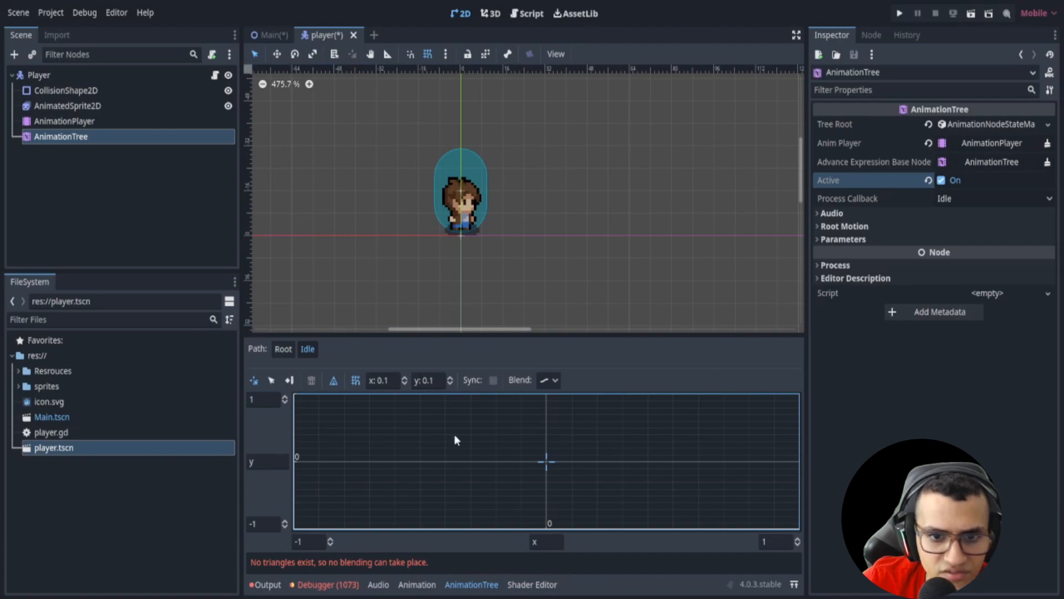
pyautogui.moveTo(799, 468)
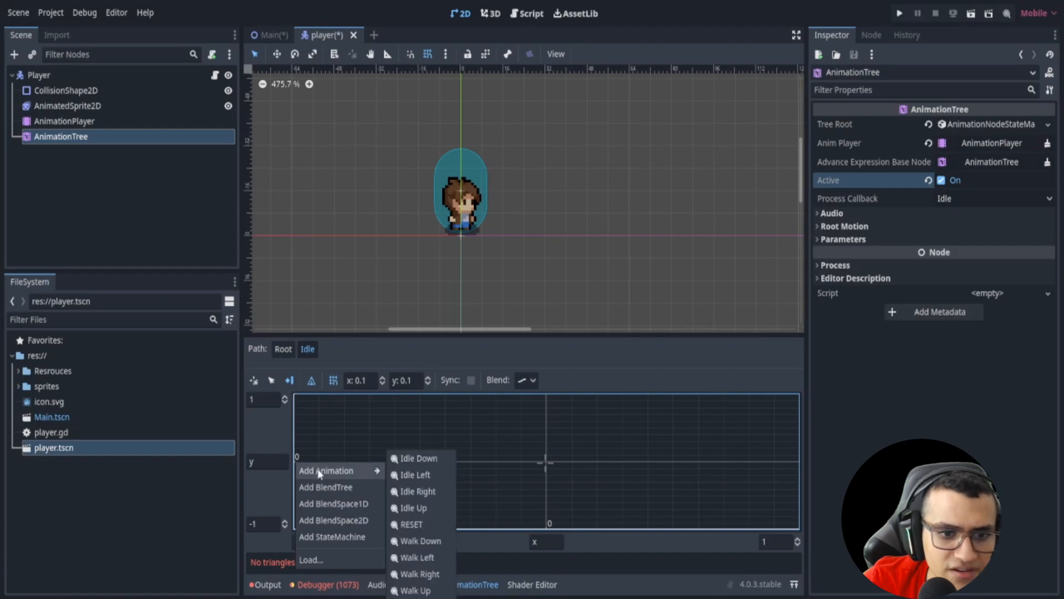
pyautogui.moveTo(414, 474)
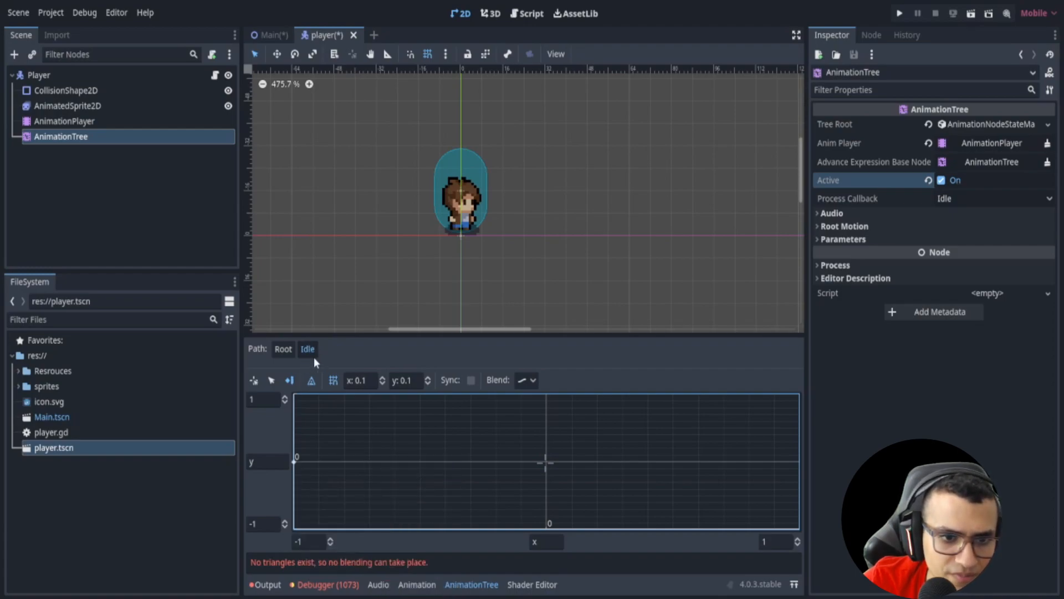
pyautogui.moveTo(297, 465)
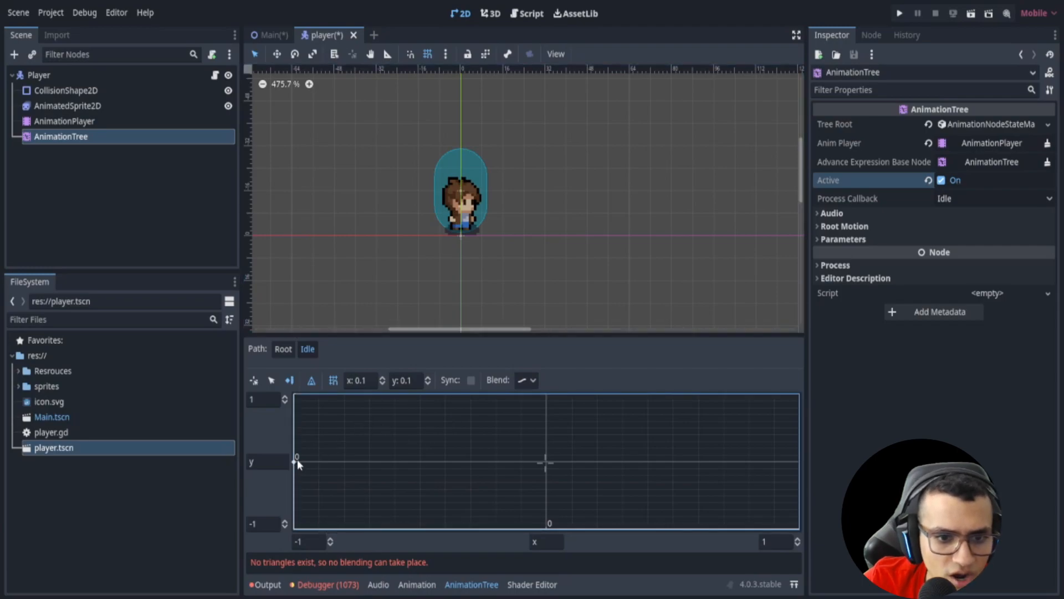
pyautogui.moveTo(305, 470)
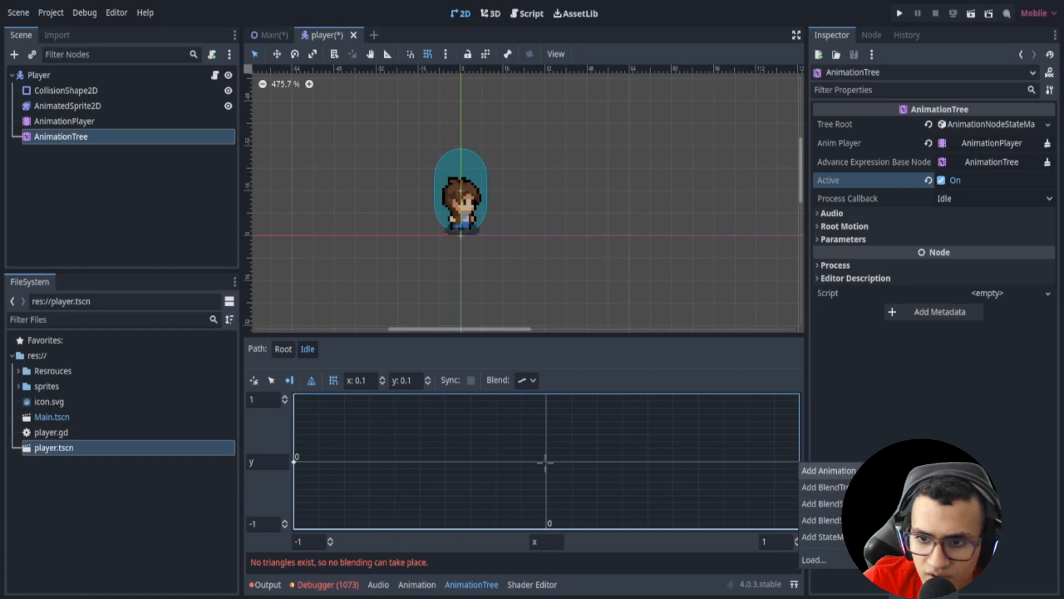
pyautogui.click(548, 400)
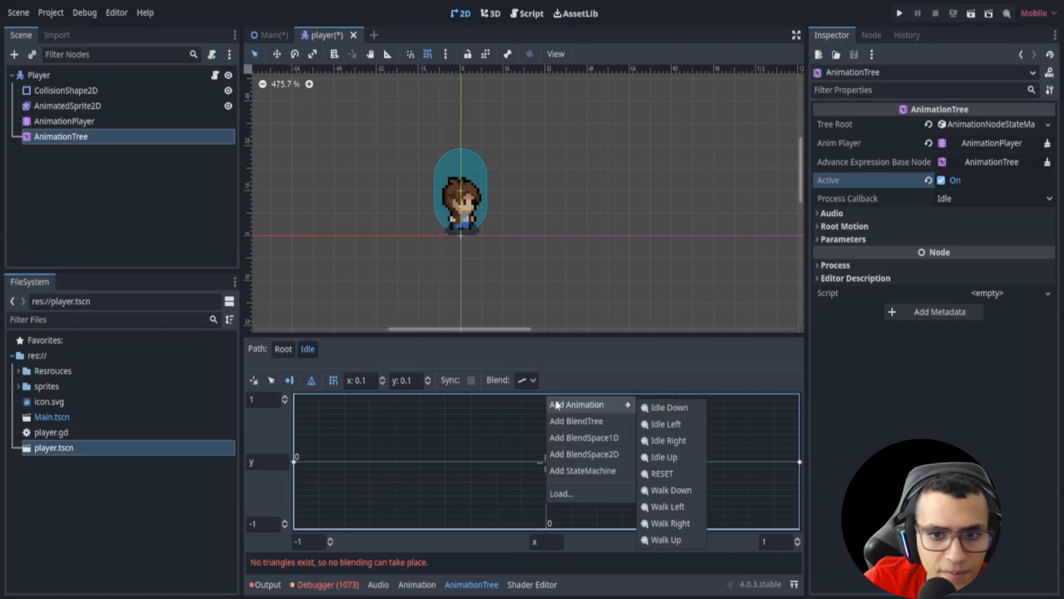
pyautogui.moveTo(681, 481)
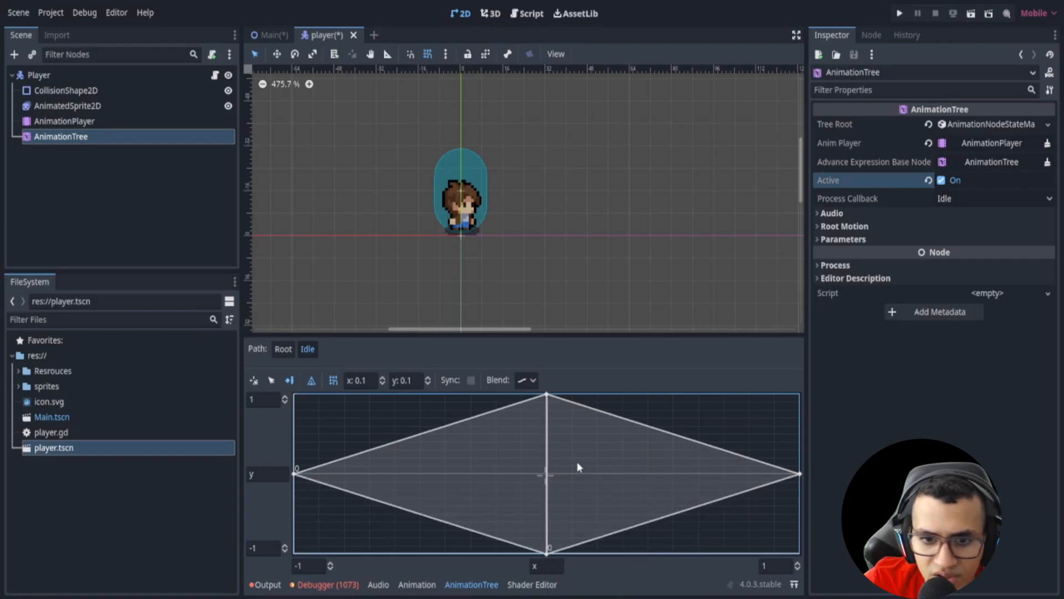
pyautogui.click(271, 381)
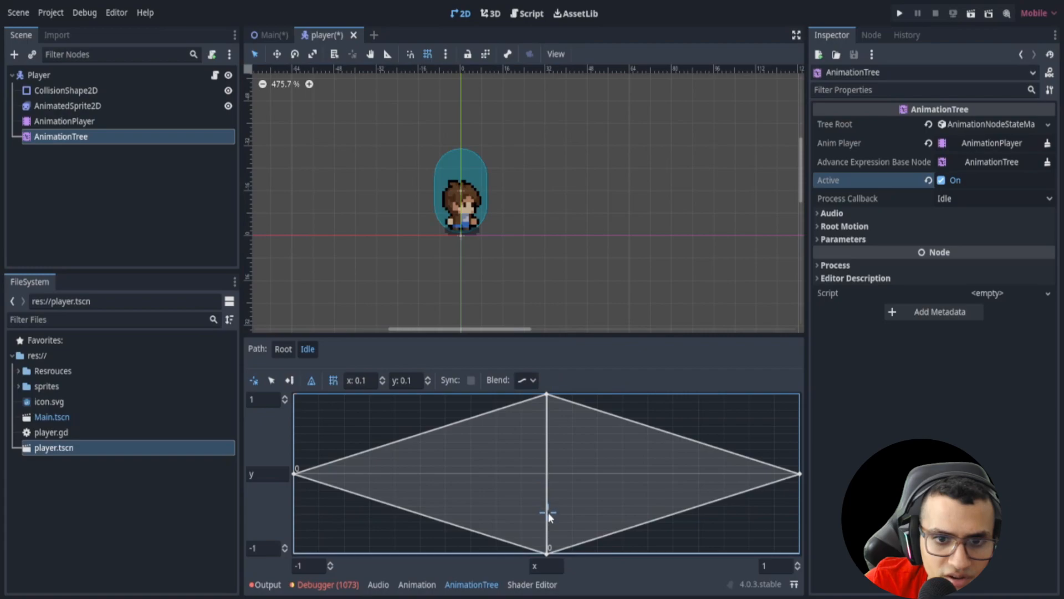
pyautogui.moveTo(547, 473)
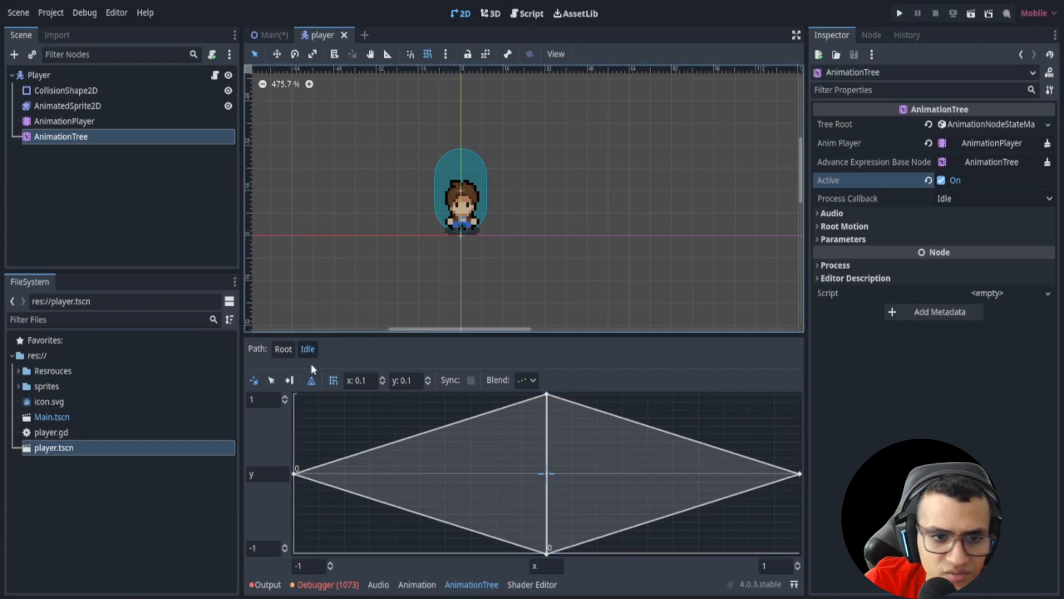
# Place the Walk animations at the Walk blend space's extremes, change its blend mode, and return to Root
pyautogui.click(283, 348)
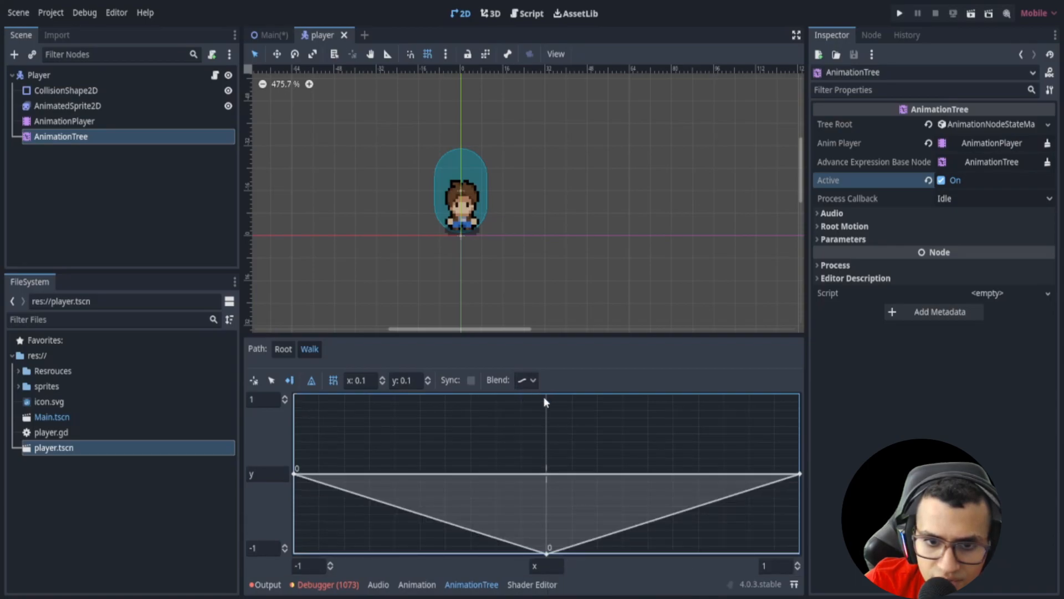
pyautogui.rightClick(543, 401)
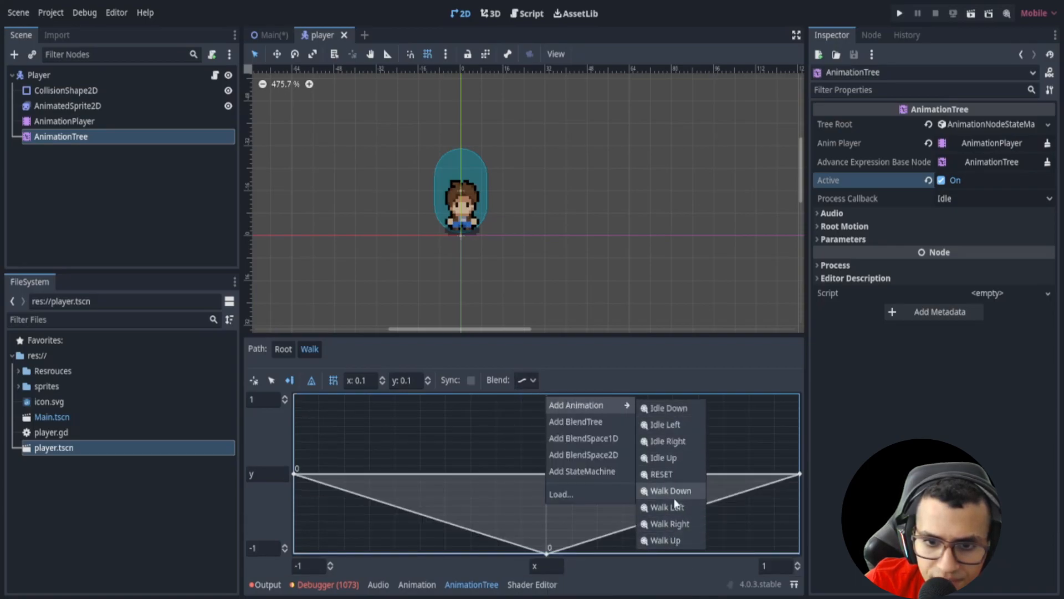
pyautogui.click(669, 490)
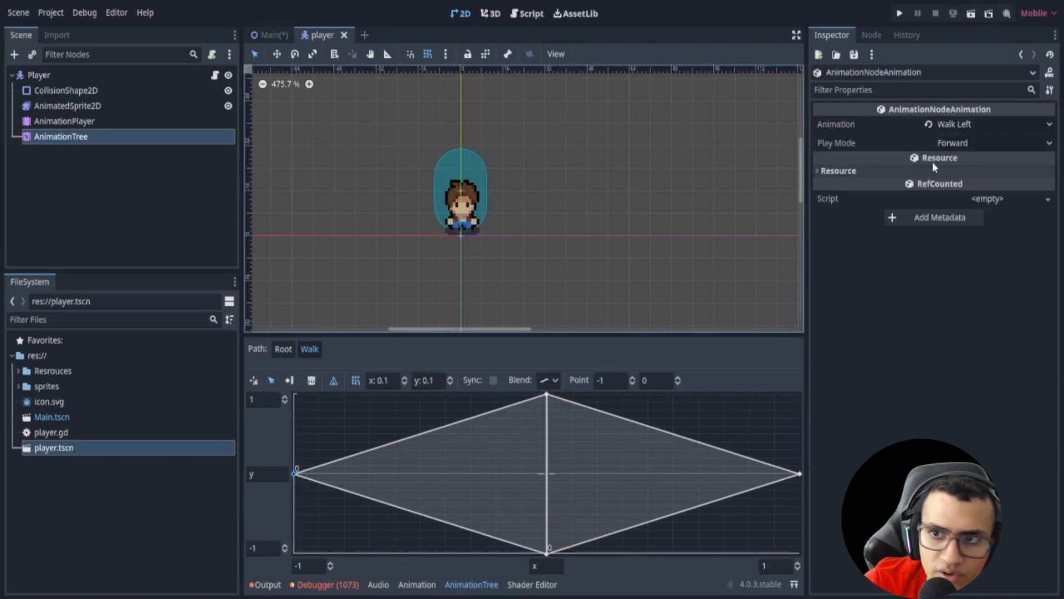
pyautogui.click(993, 123)
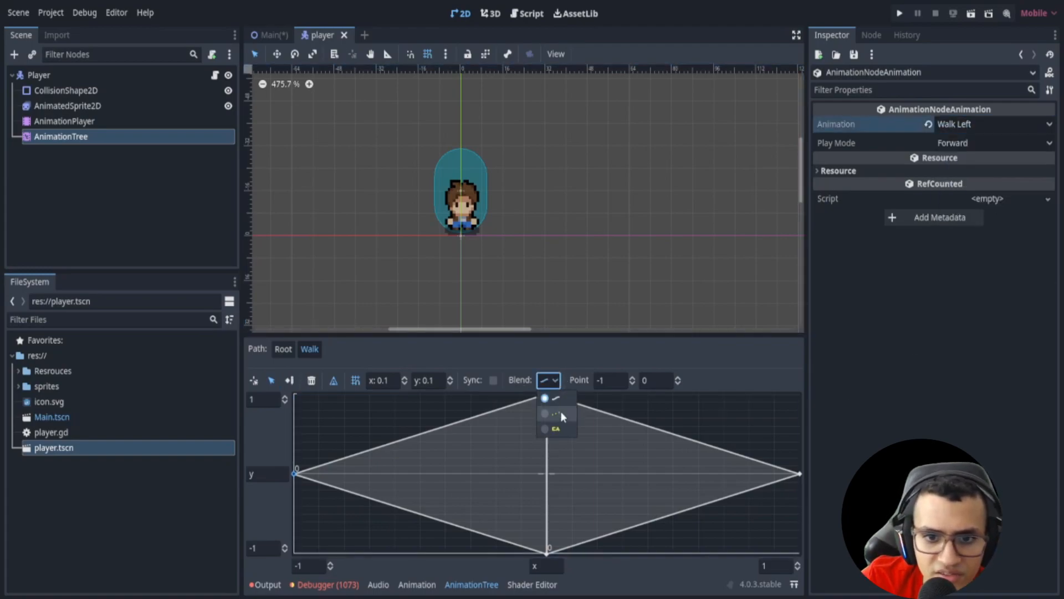
pyautogui.click(283, 348)
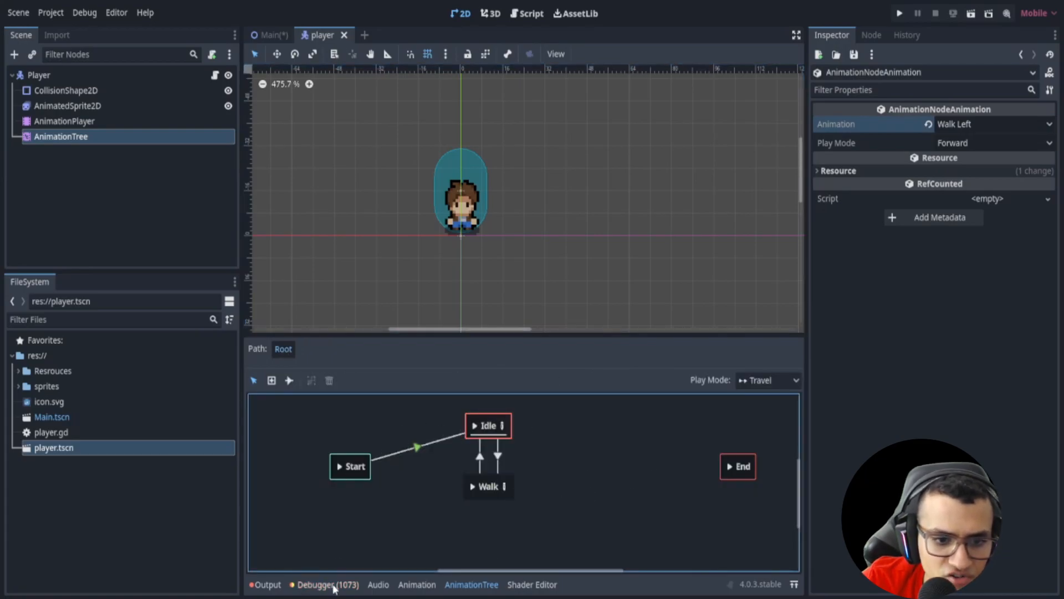
# In player.gd, call anim.get("parameters/playback").travel("Walk") in the moving branch
pyautogui.click(532, 12)
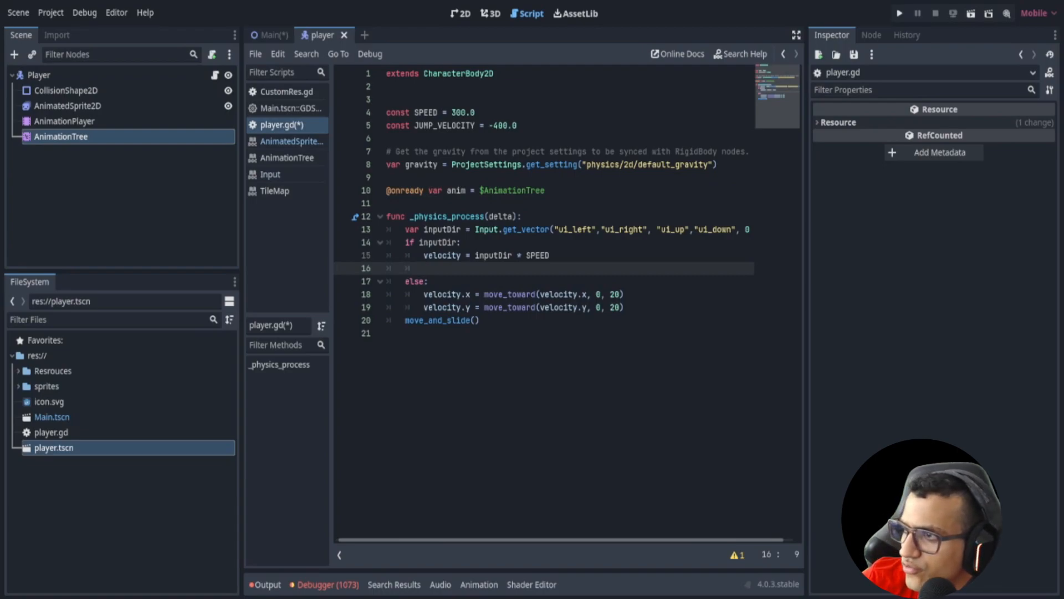
pyautogui.doubleClick(437, 242)
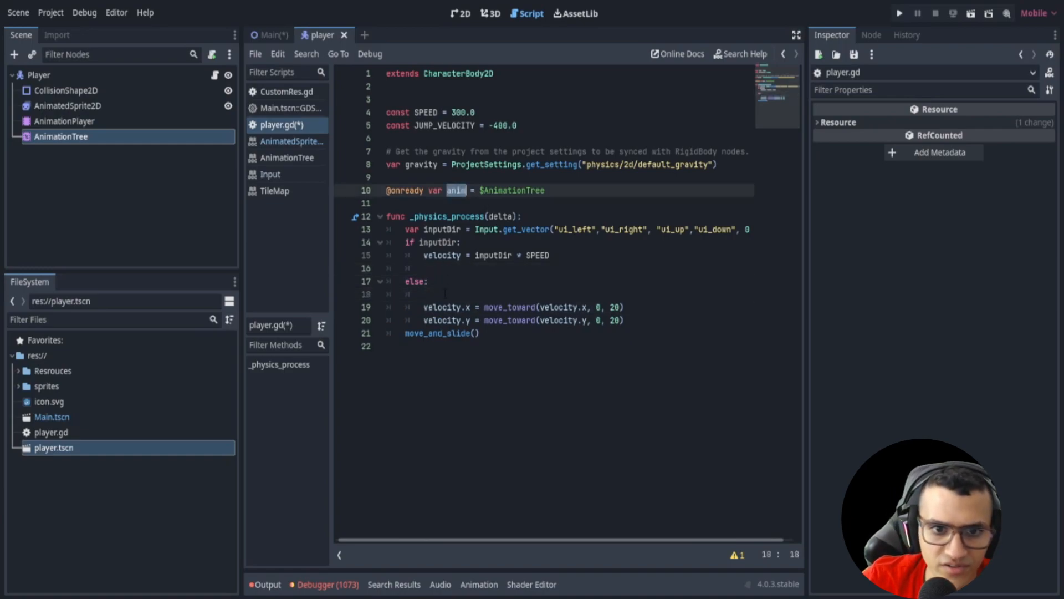
pyautogui.write('anim.get("pa')
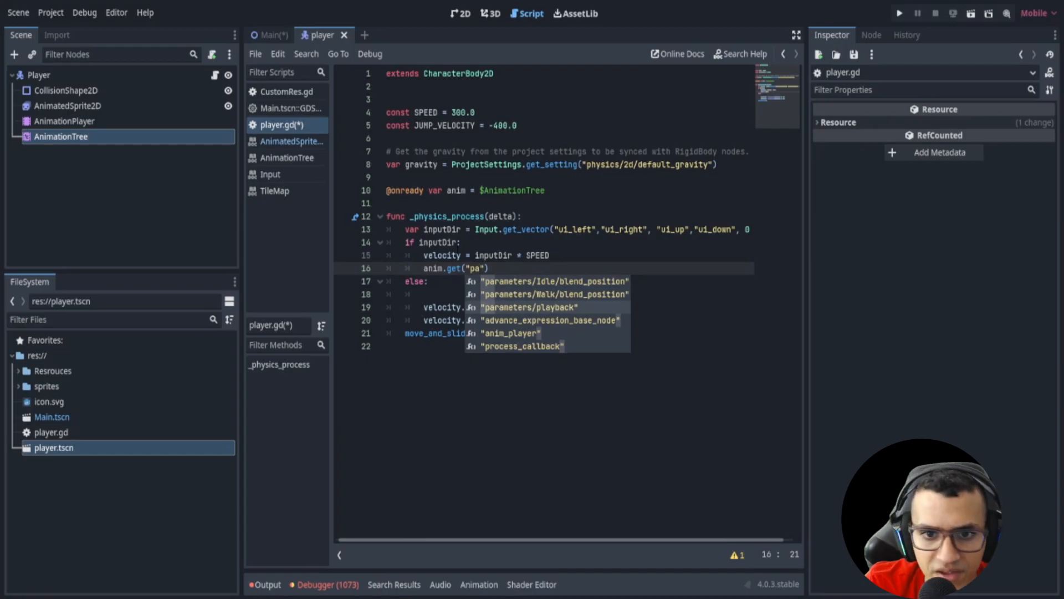
pyautogui.click(554, 307)
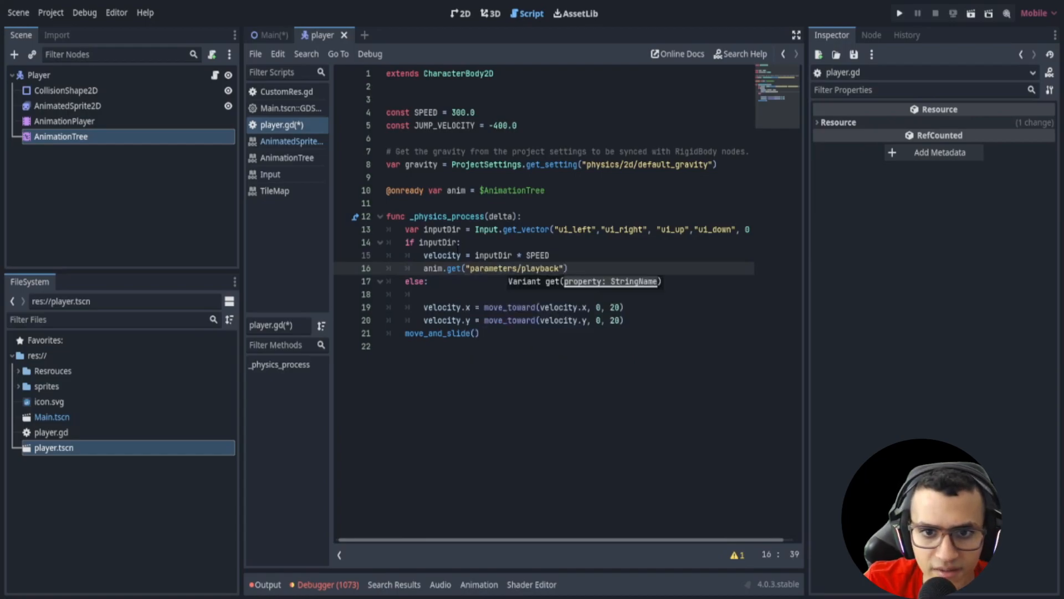
pyautogui.write('.play')
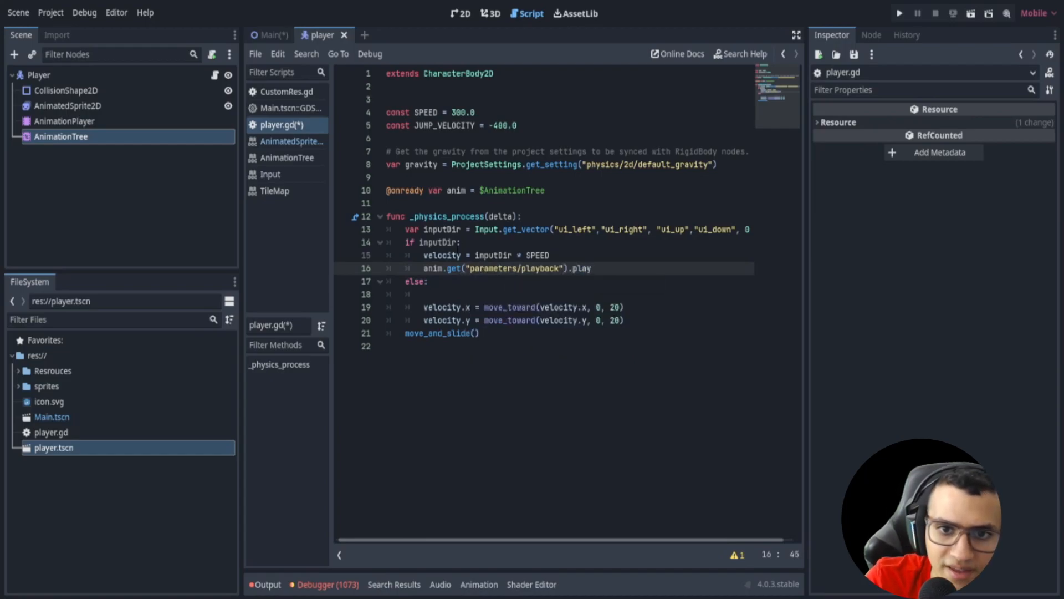
pyautogui.write('travel("')
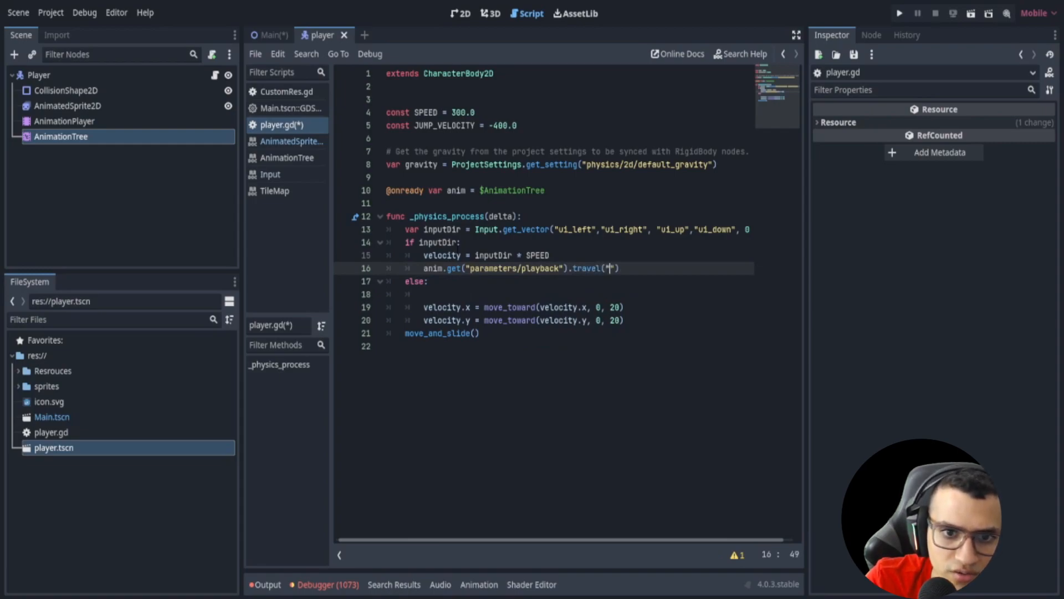
pyautogui.write('Walk')
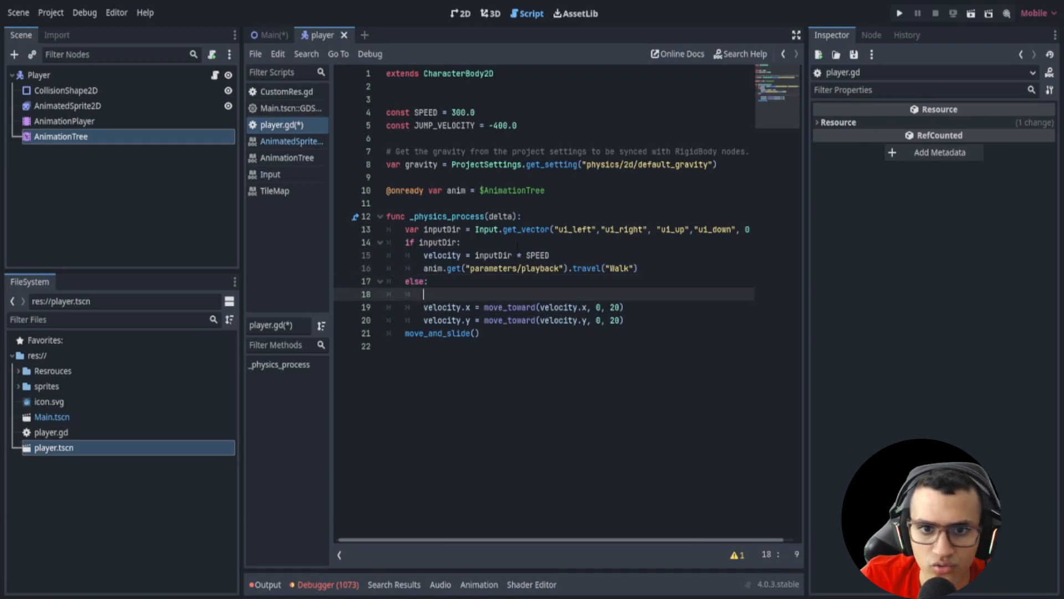
# Add travel("Idle") in the else branch and switch to the Main scene
pyautogui.write('anim.get("parameters/playback").travel("Walk")')
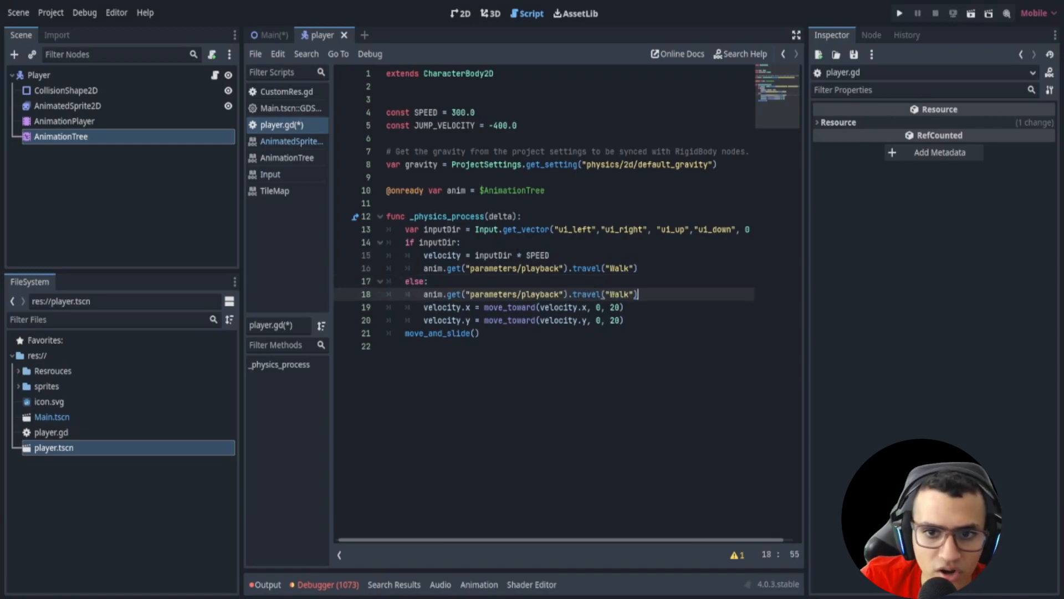
pyautogui.write('Idle')
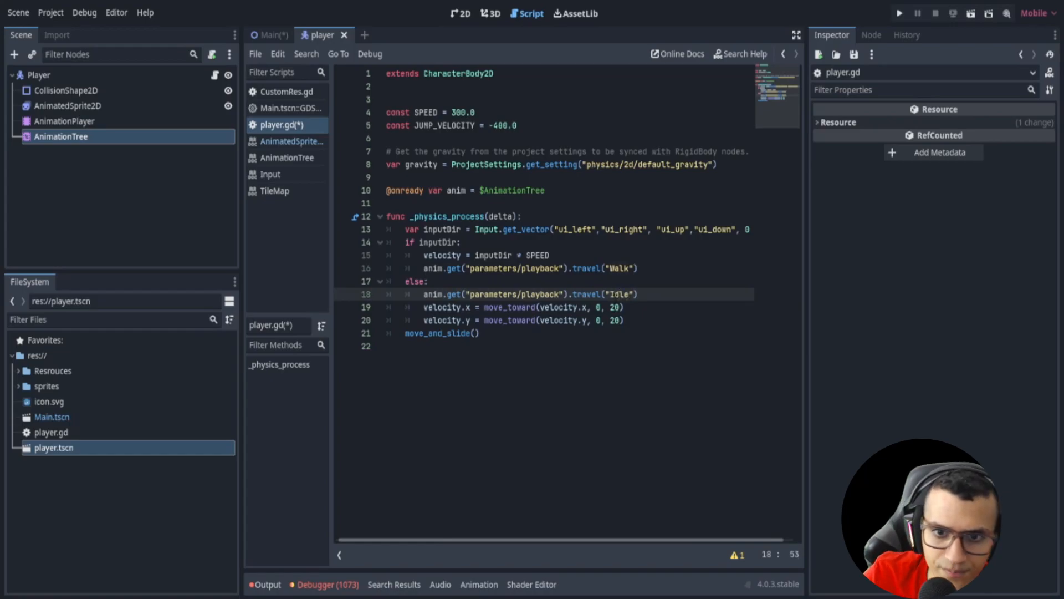
pyautogui.click(269, 34)
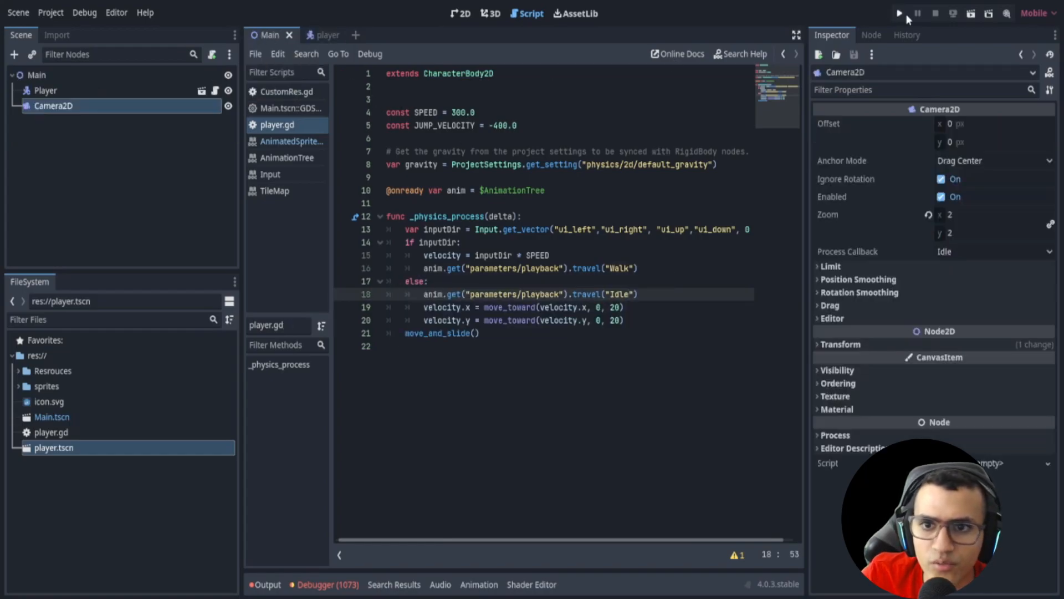
# Test-run the game and change const SPEED to 100.0
pyautogui.click(898, 13)
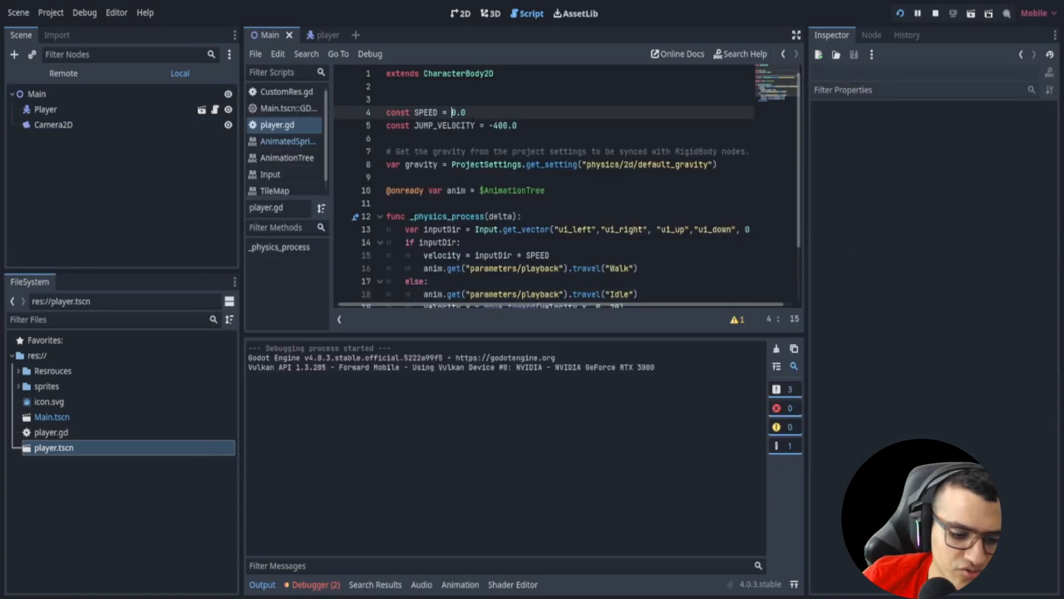
pyautogui.write('100')
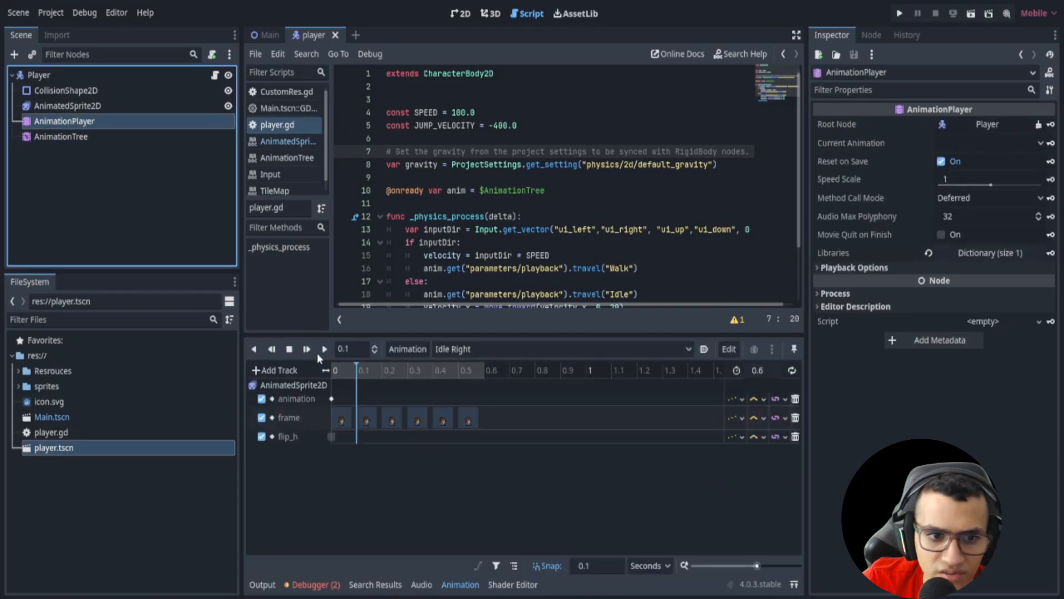
# Preview the Walk Down, Walk Left, Walk Right and Walk Up animations
pyautogui.click(562, 348)
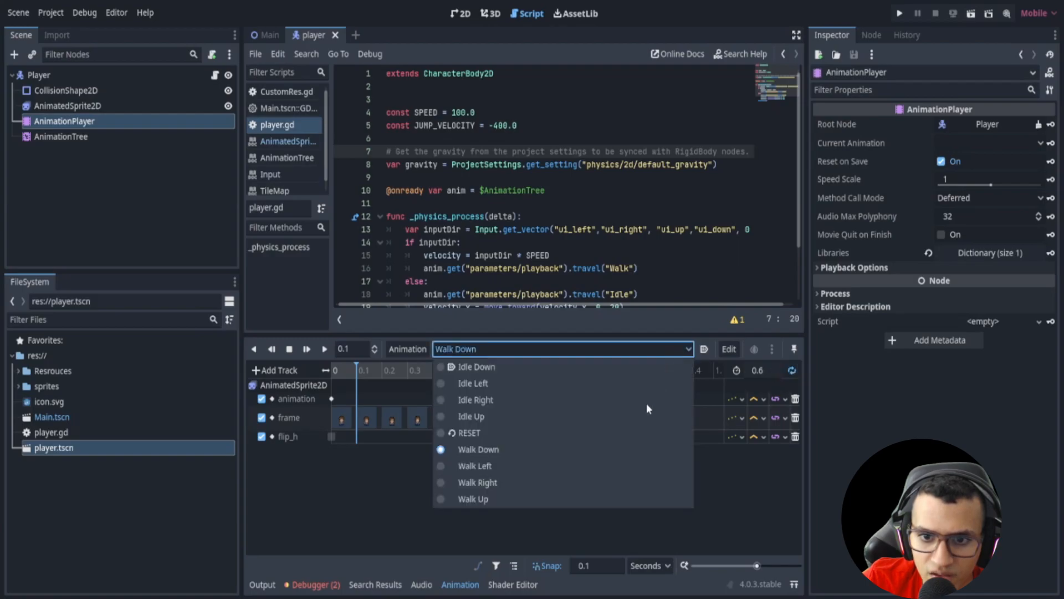
pyautogui.click(474, 466)
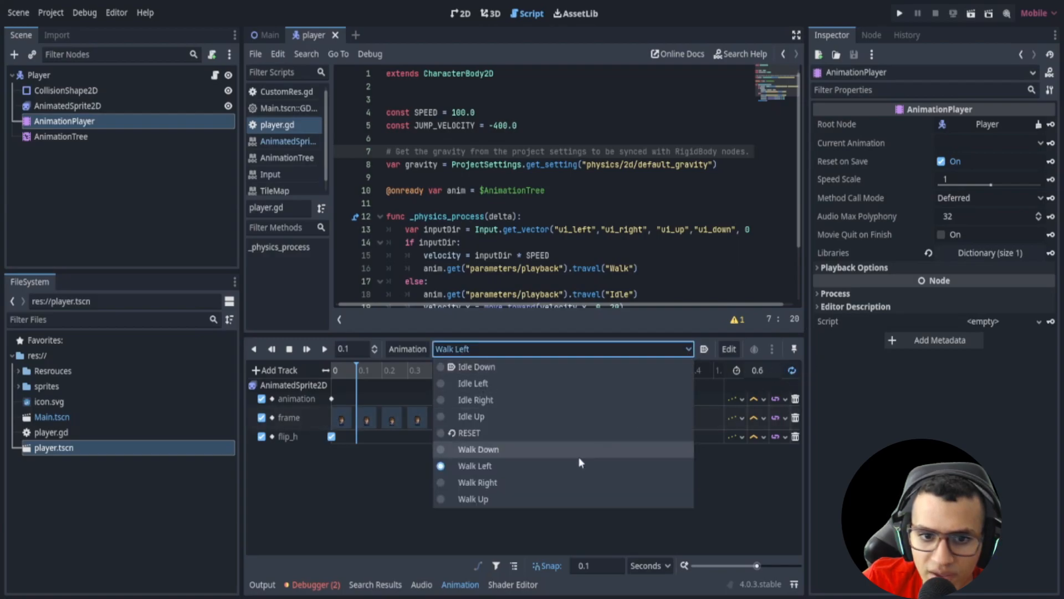
pyautogui.click(477, 482)
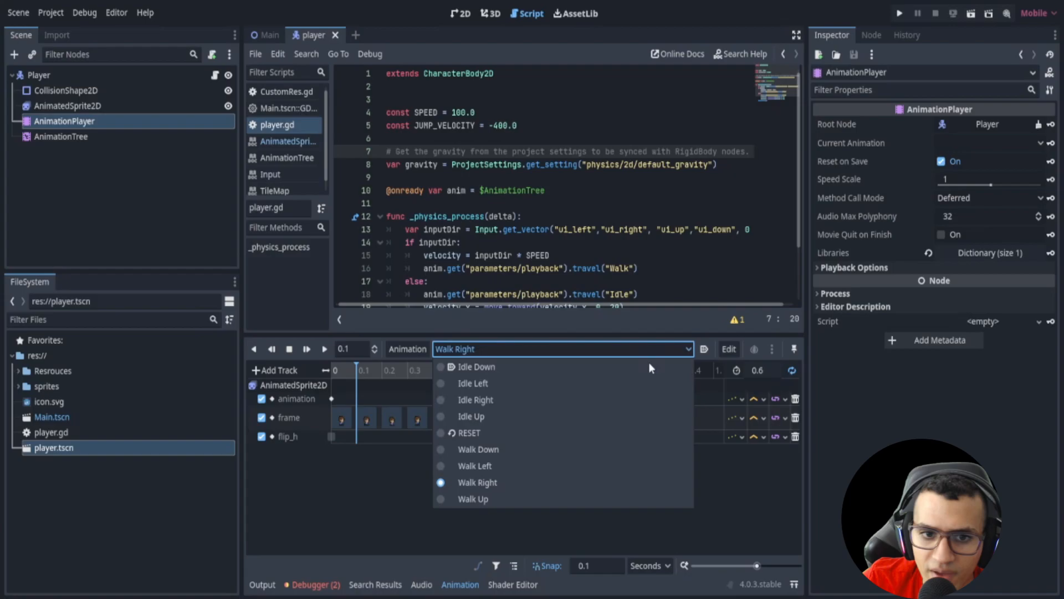
pyautogui.click(473, 499)
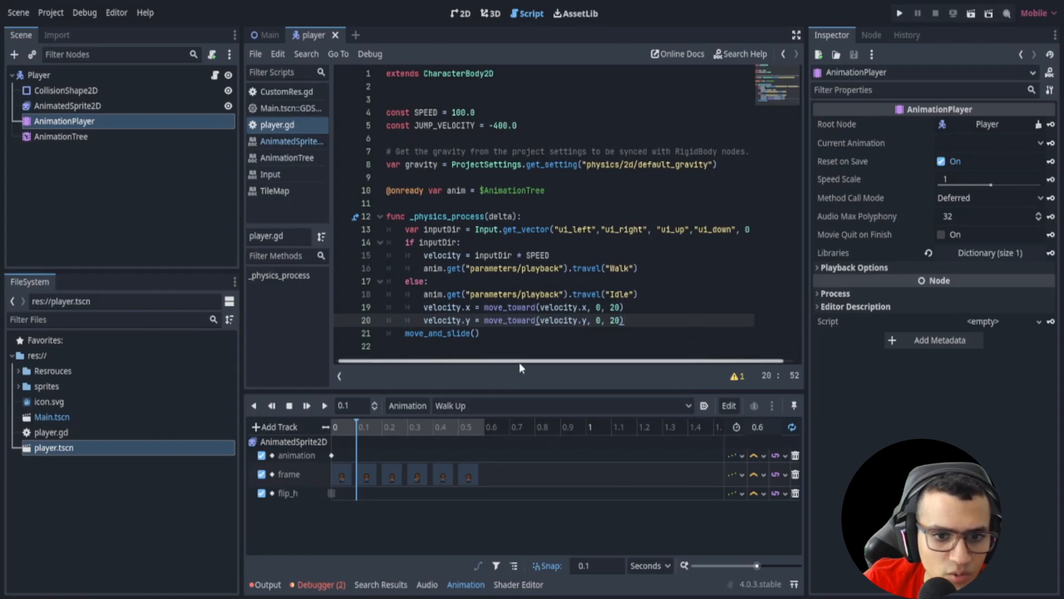
pyautogui.moveTo(495, 387)
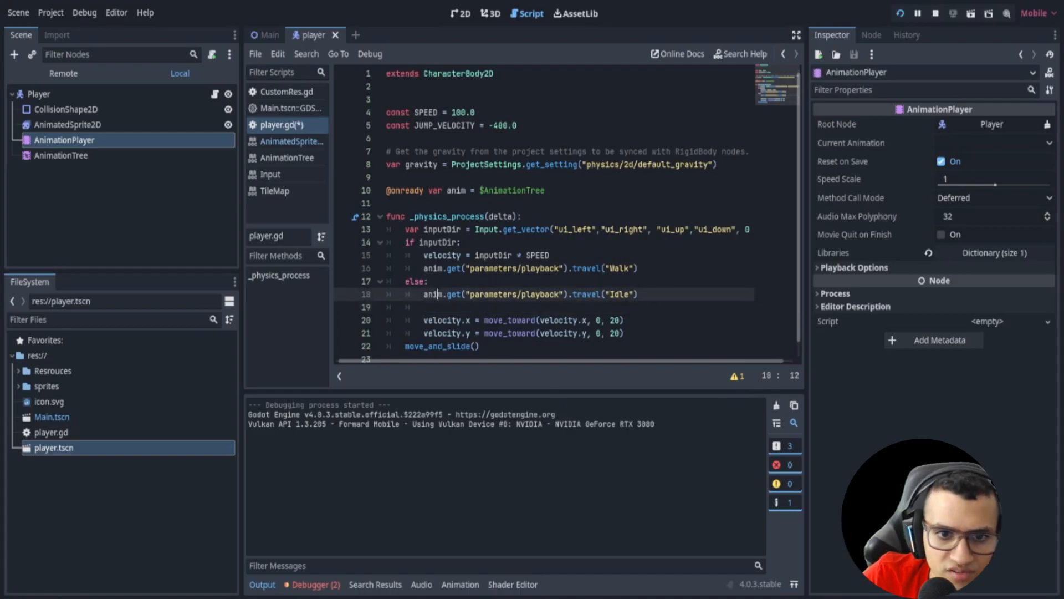
# Add anim.set lines assigning inputDir to parameters/Idle/blend_position and parameters/Walk/blend_position
pyautogui.write('anim.set(')
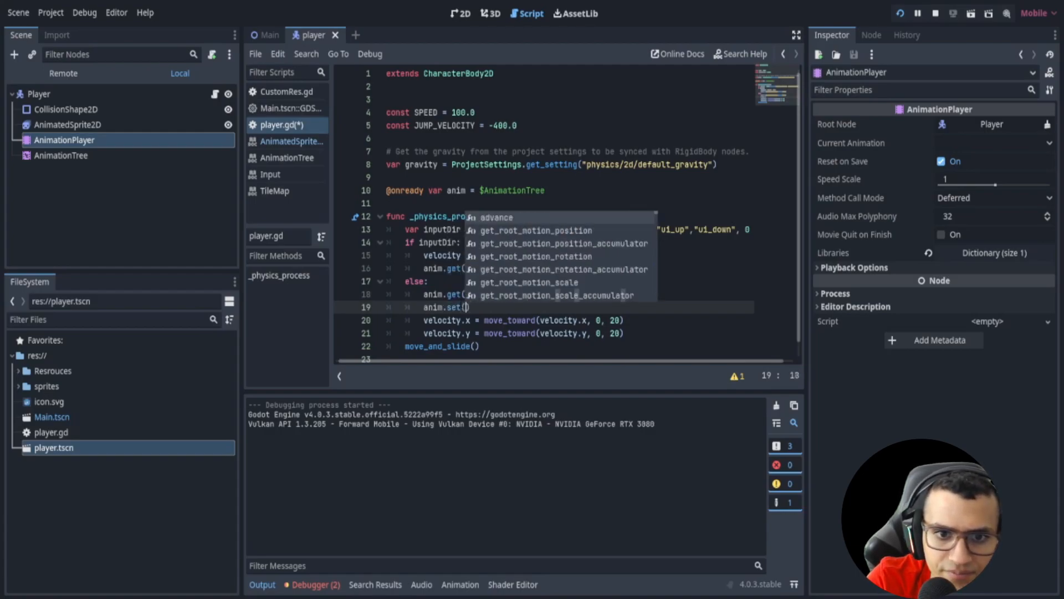
pyautogui.write('"')
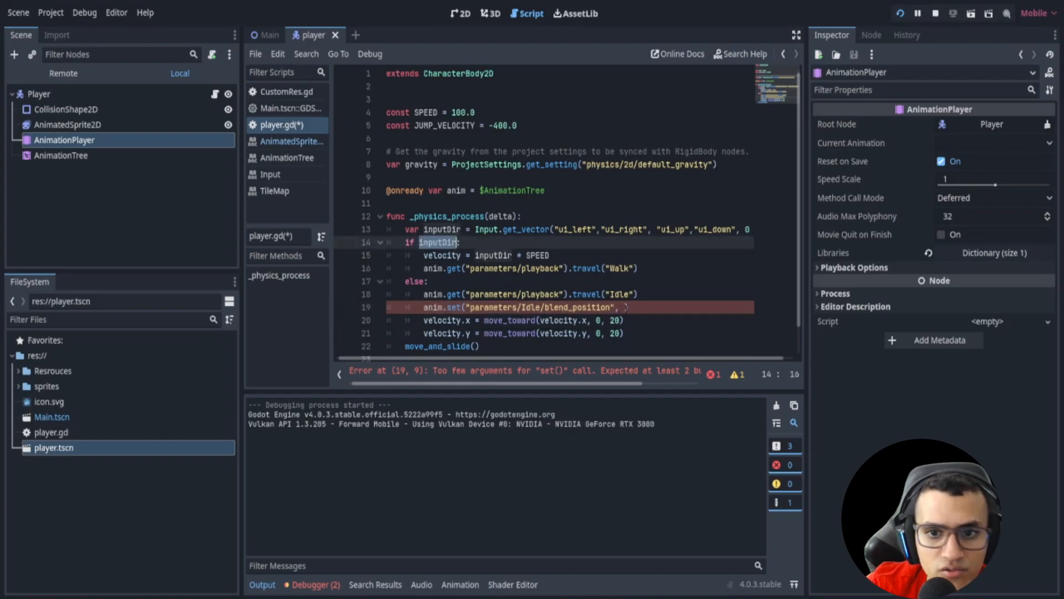
pyautogui.write('inputDir)')
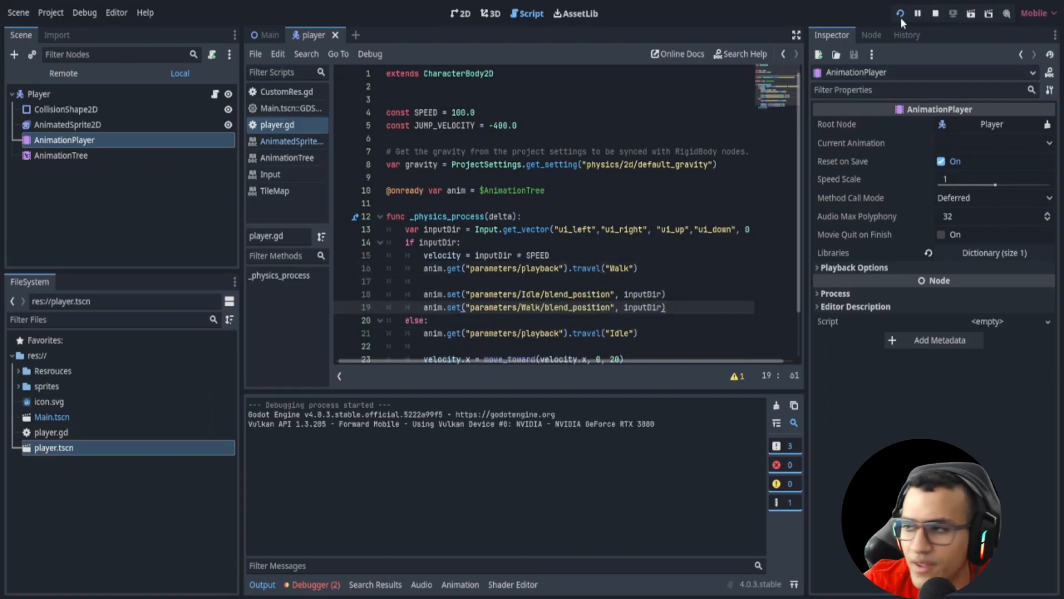
pyautogui.moveTo(901, 13)
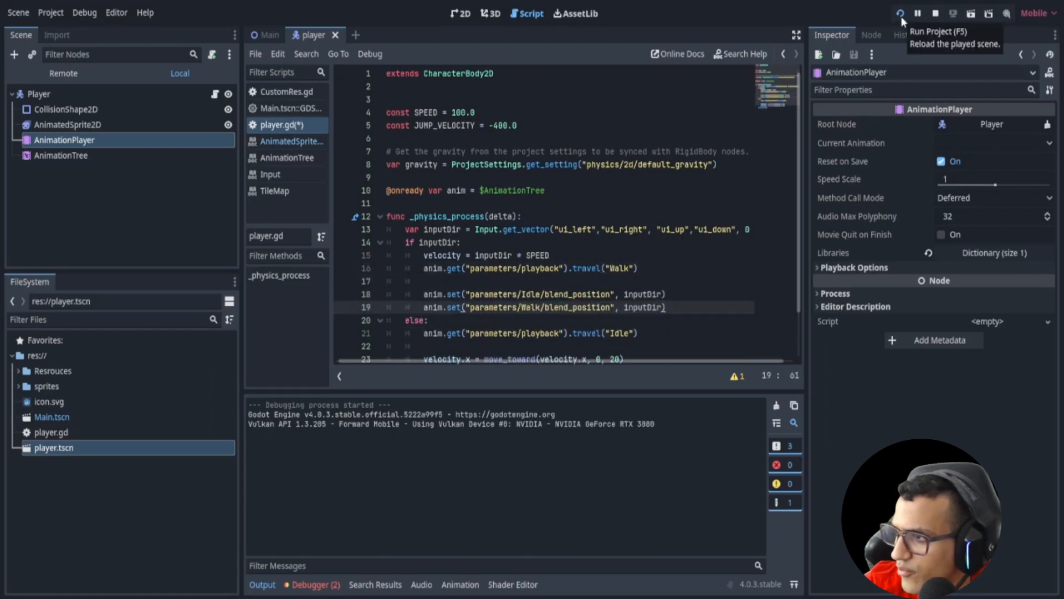
# Run the game, move the player to test blend positions, then return to the editor
pyautogui.click(900, 13)
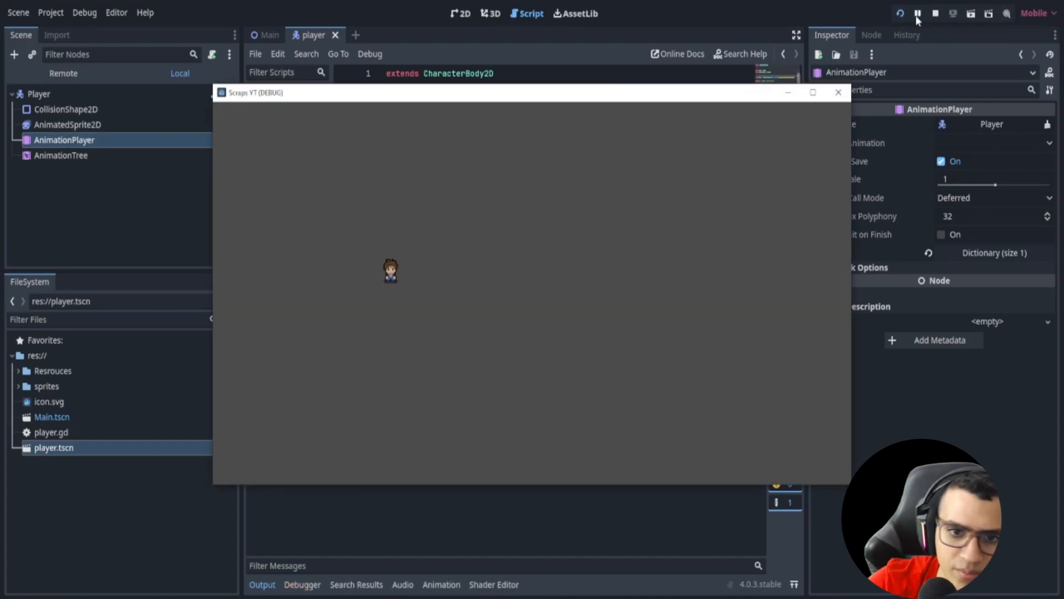
pyautogui.click(839, 93)
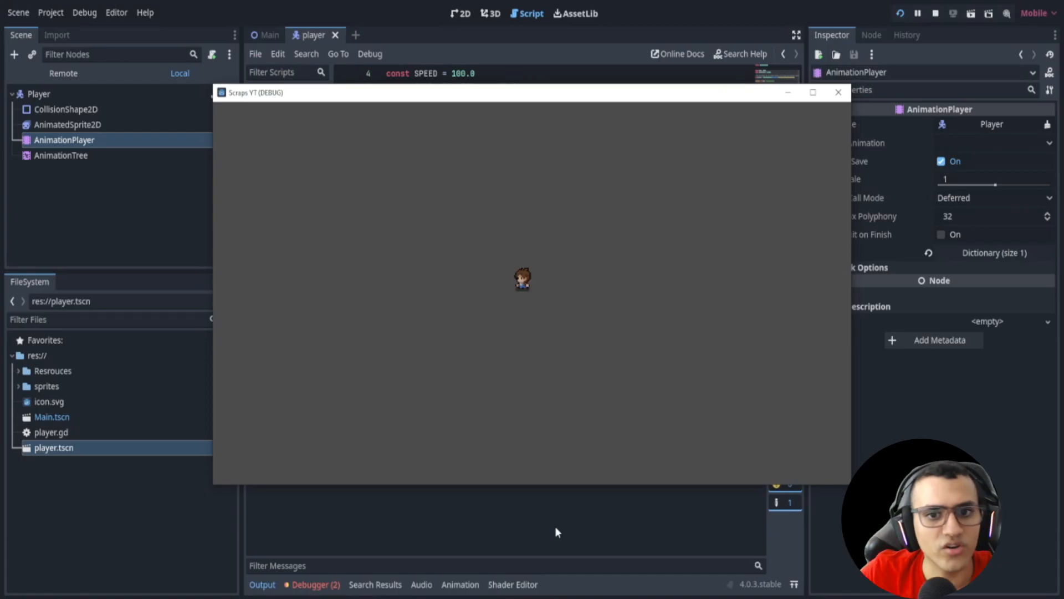
pyautogui.click(838, 91)
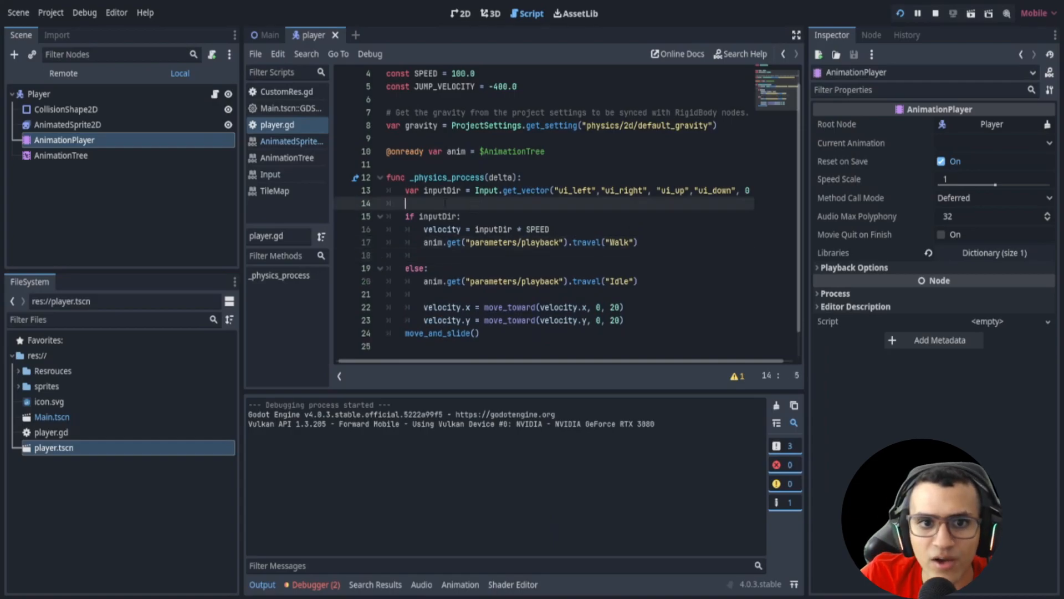
# Place both anim.set blend-position lines right after travel("Walk") and delete the extra blank line
pyautogui.doubleClick(442, 190)
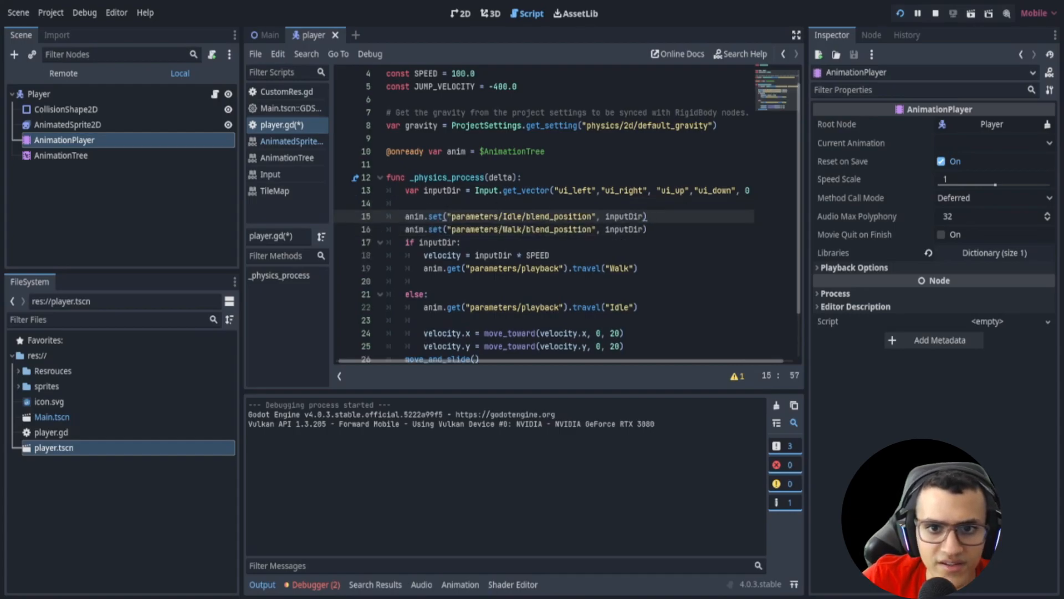
pyautogui.doubleClick(625, 216)
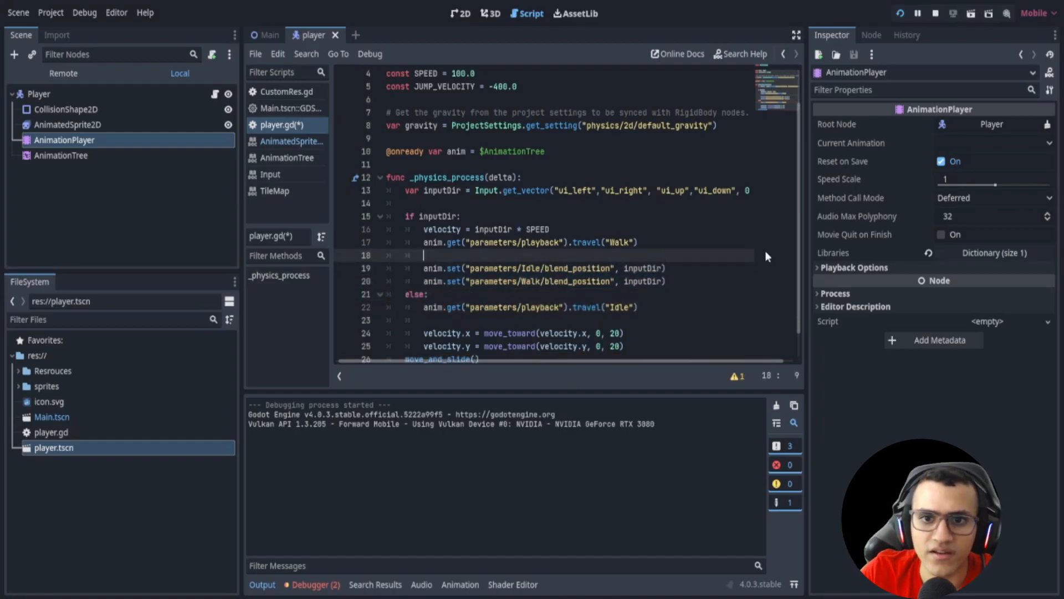
pyautogui.press('Backspace')
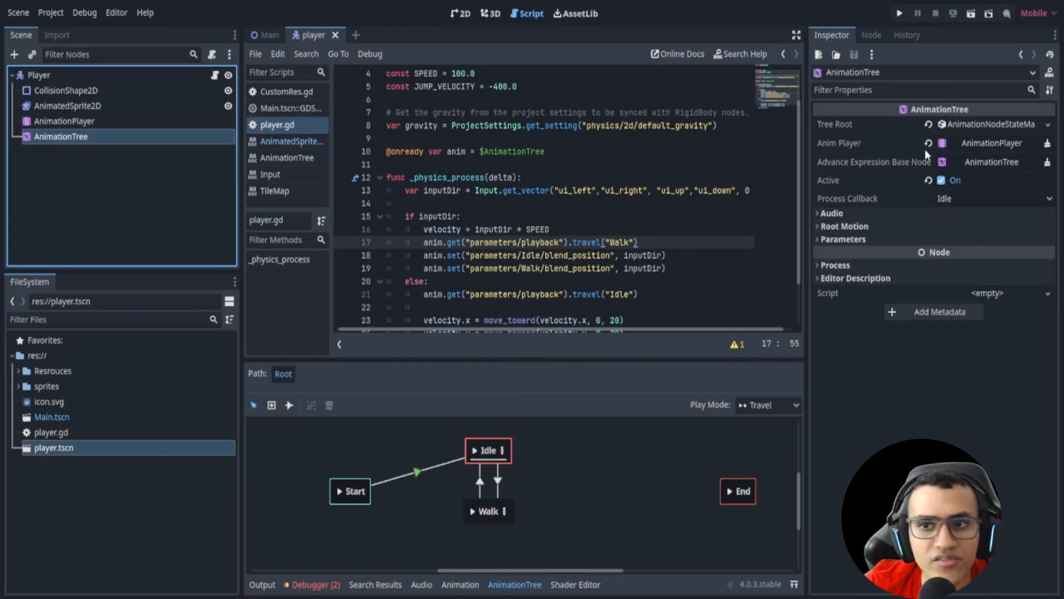
pyautogui.moveTo(608, 360)
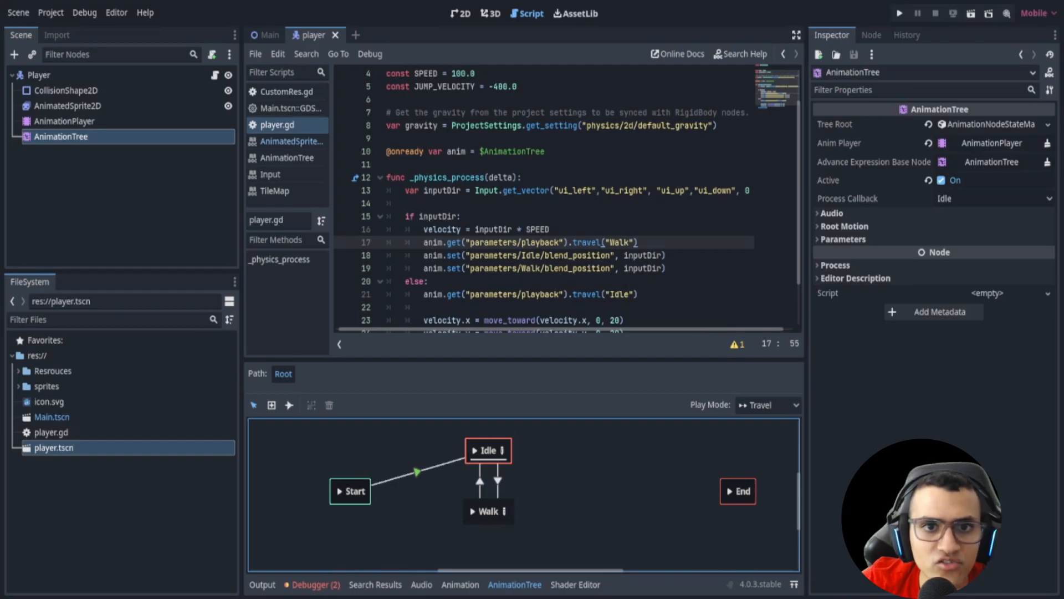
# Switch the editor from the player script to the 2D scene view
pyautogui.click(461, 13)
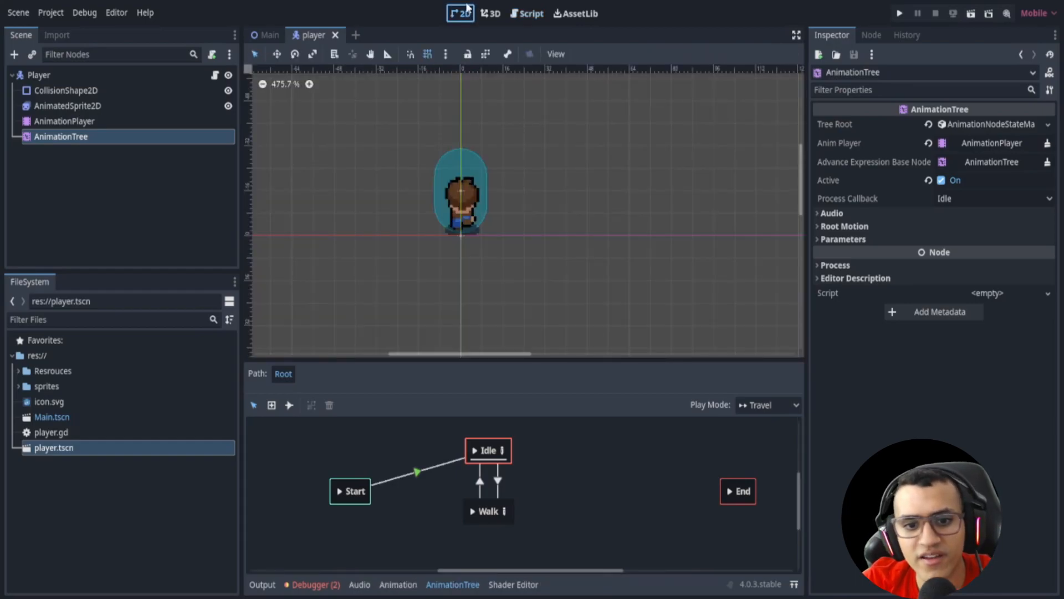